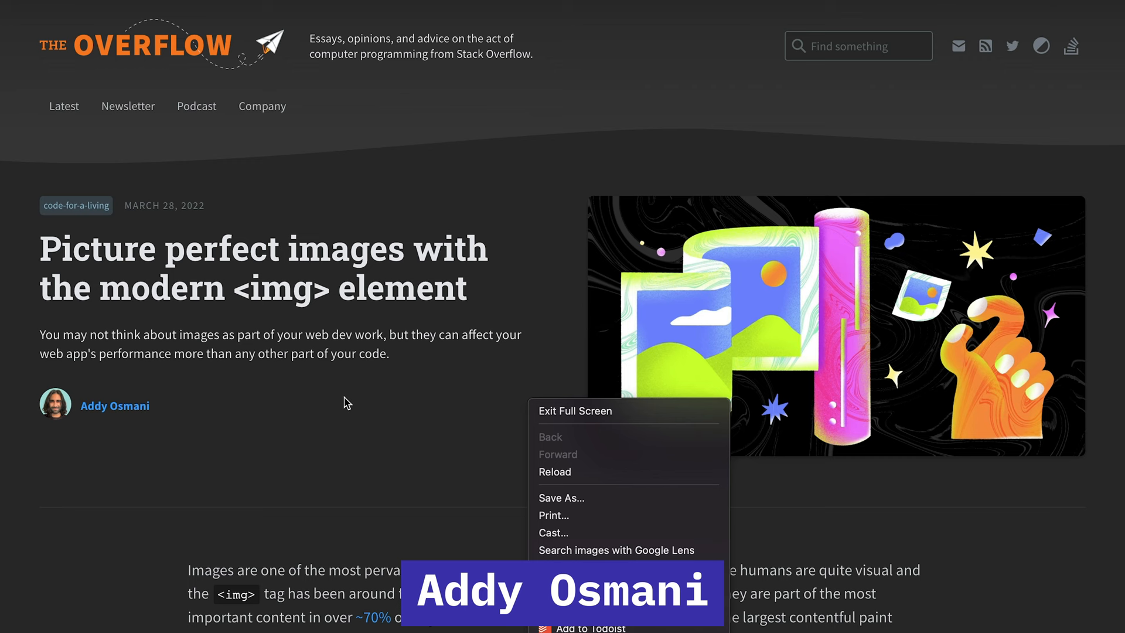
# - Scroll past the hero image and highlight the <img> term in the second paragraph
pyautogui.scroll(-3)
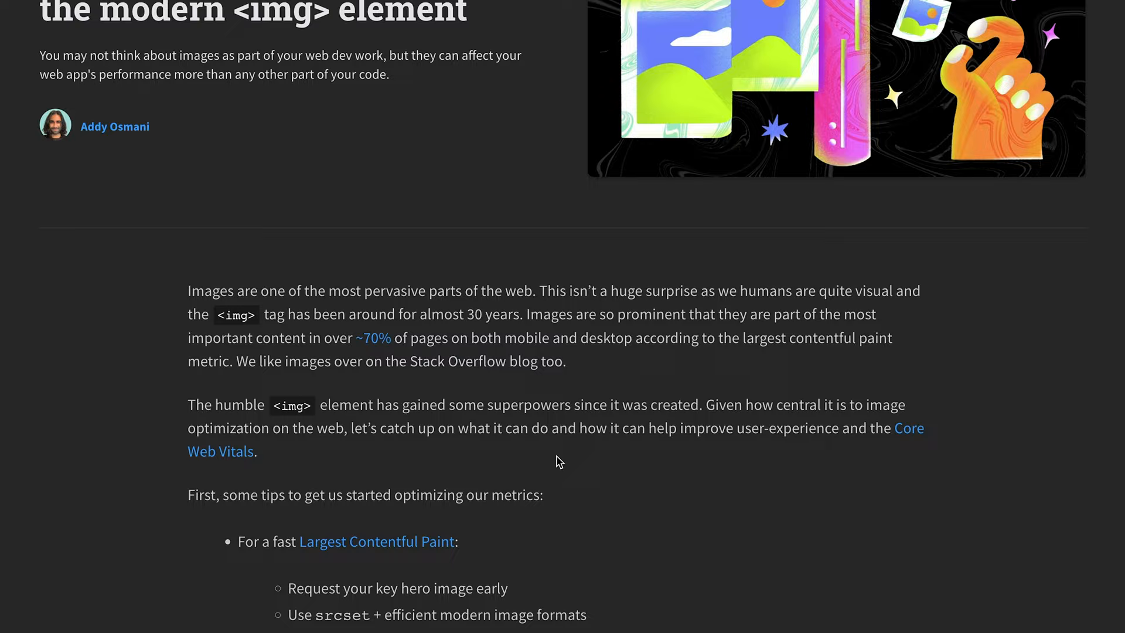
pyautogui.scroll(-3)
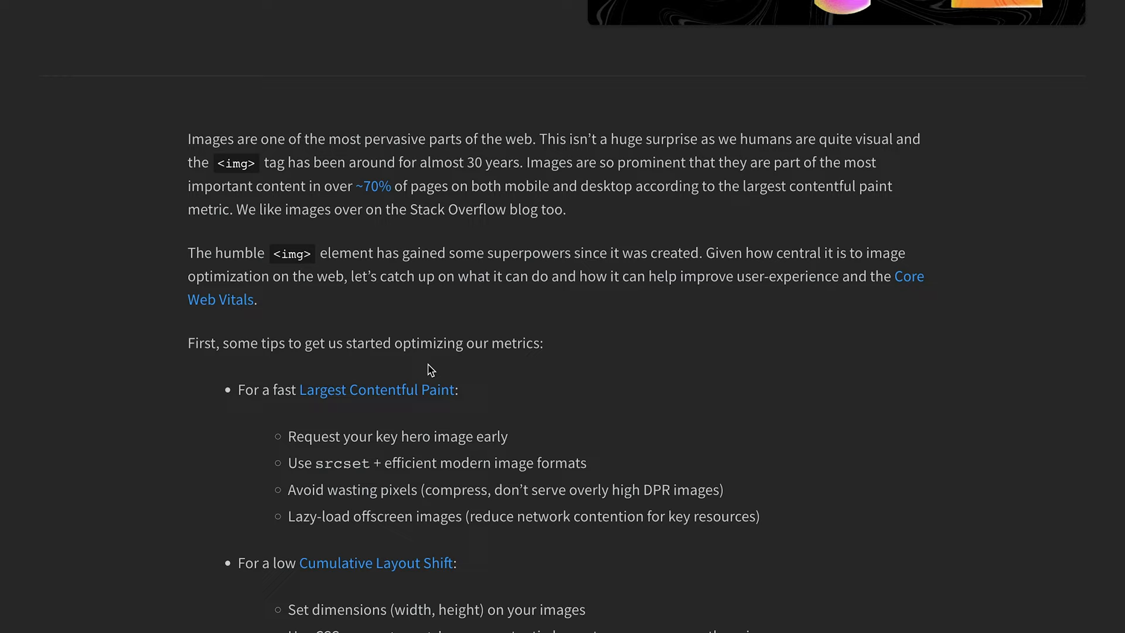
pyautogui.doubleClick(291, 253)
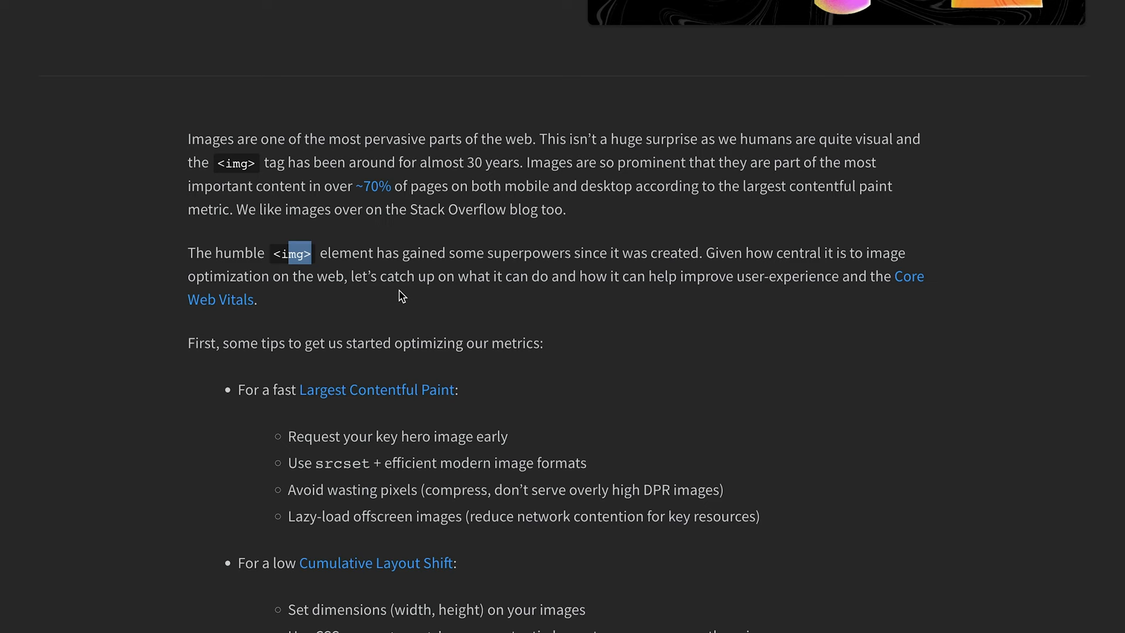
pyautogui.scroll(3)
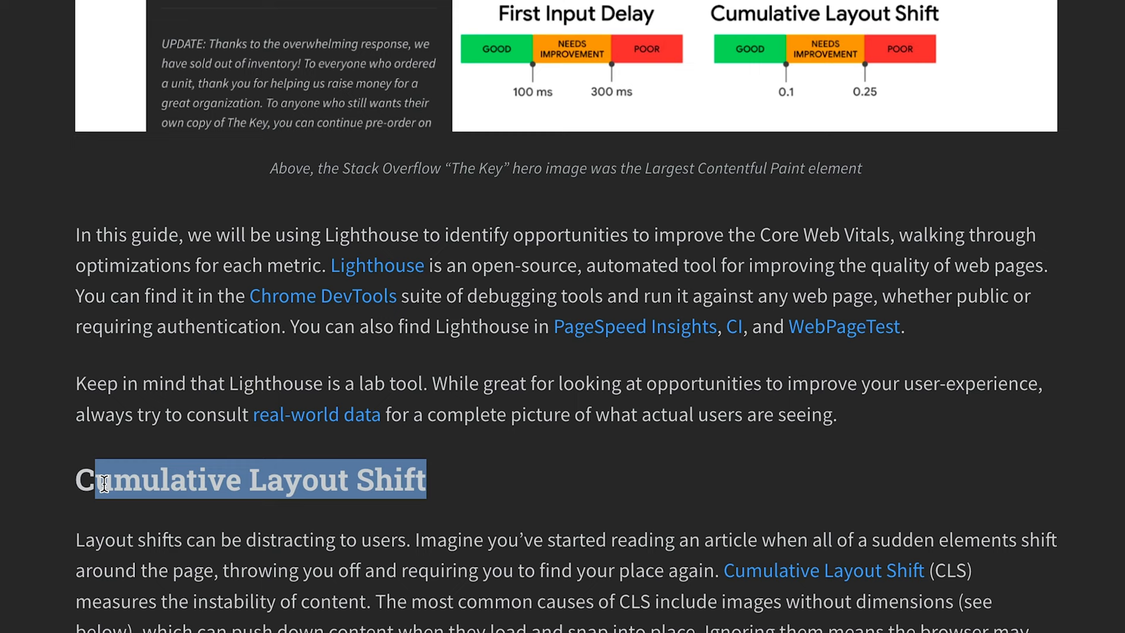
# - Highlight the Cumulative Layout Shift heading and read on to its doughnut gallery demo
pyautogui.scroll(-3)
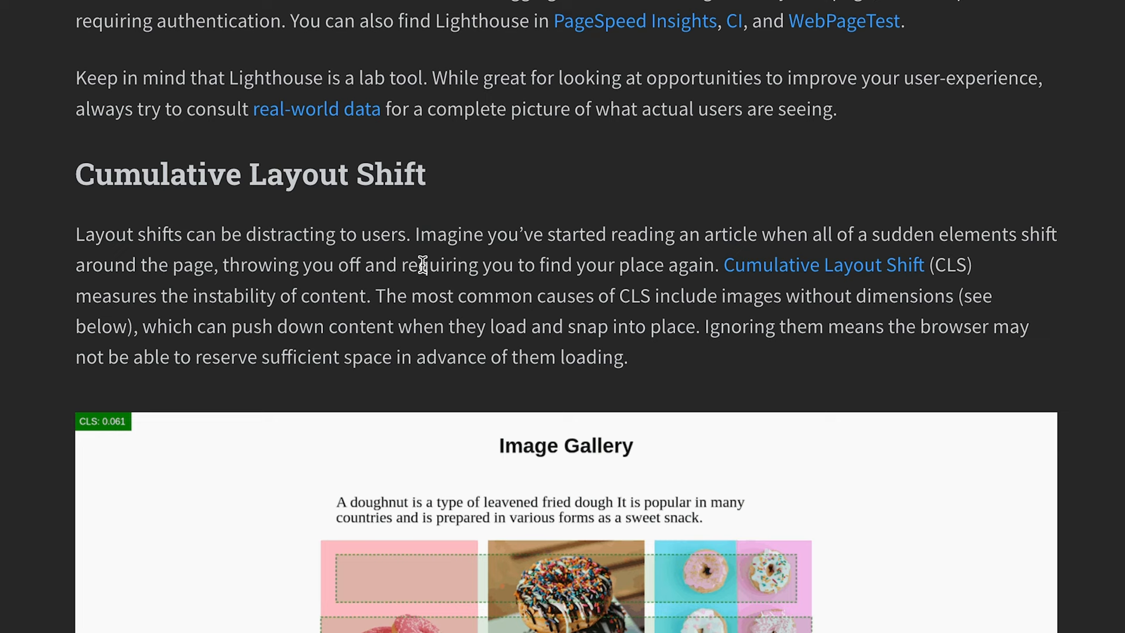
pyautogui.scroll(-3)
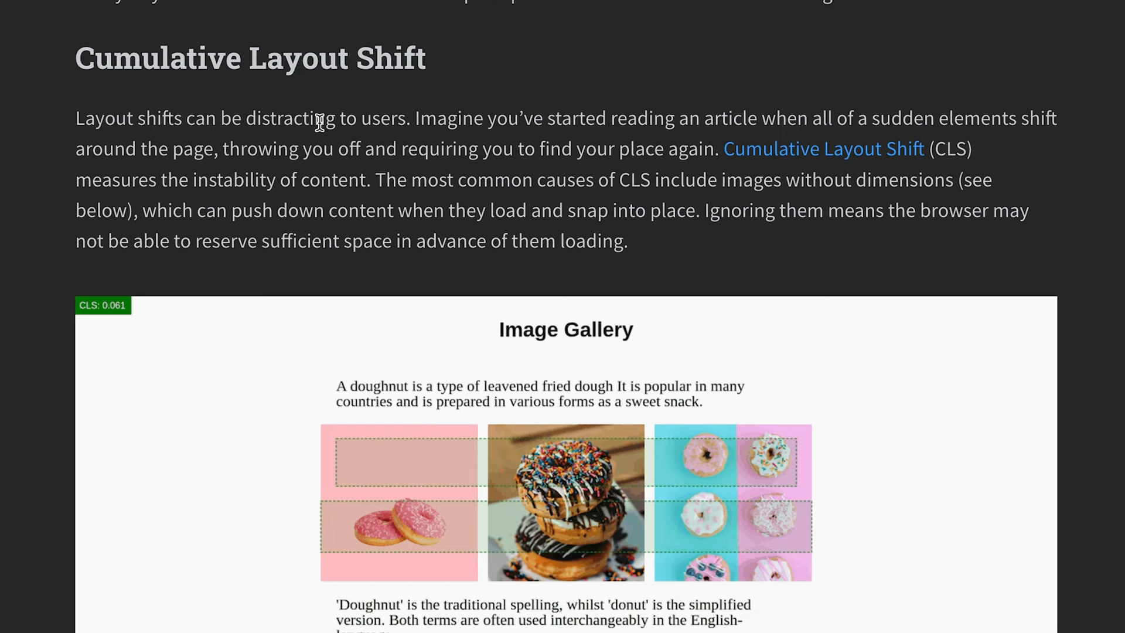
pyautogui.moveTo(97, 236)
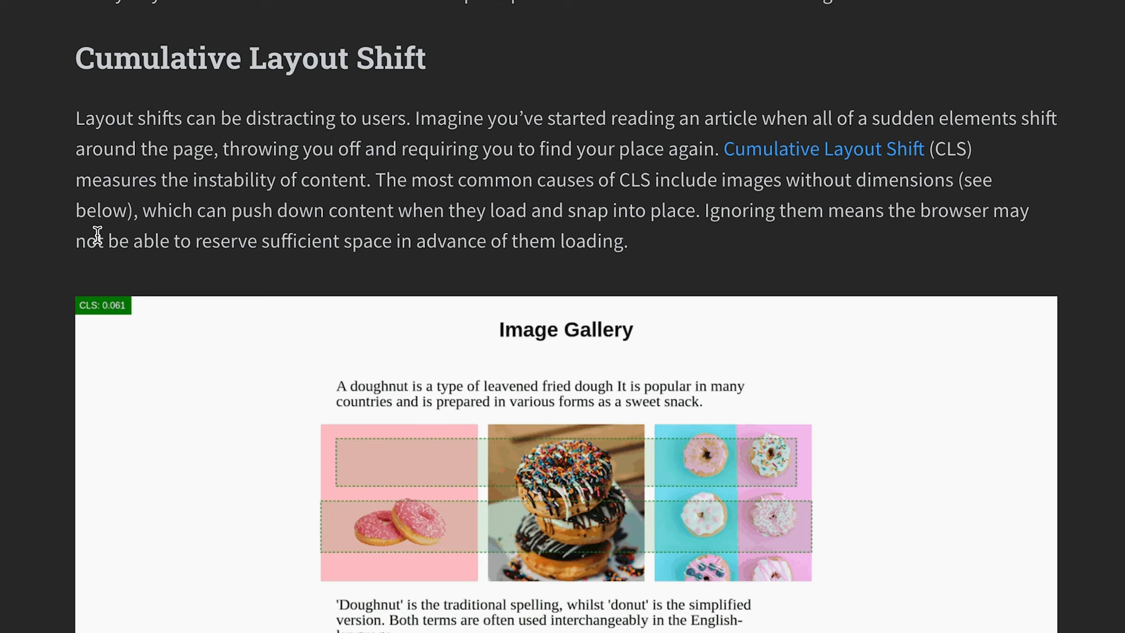
pyautogui.doubleClick(250, 58)
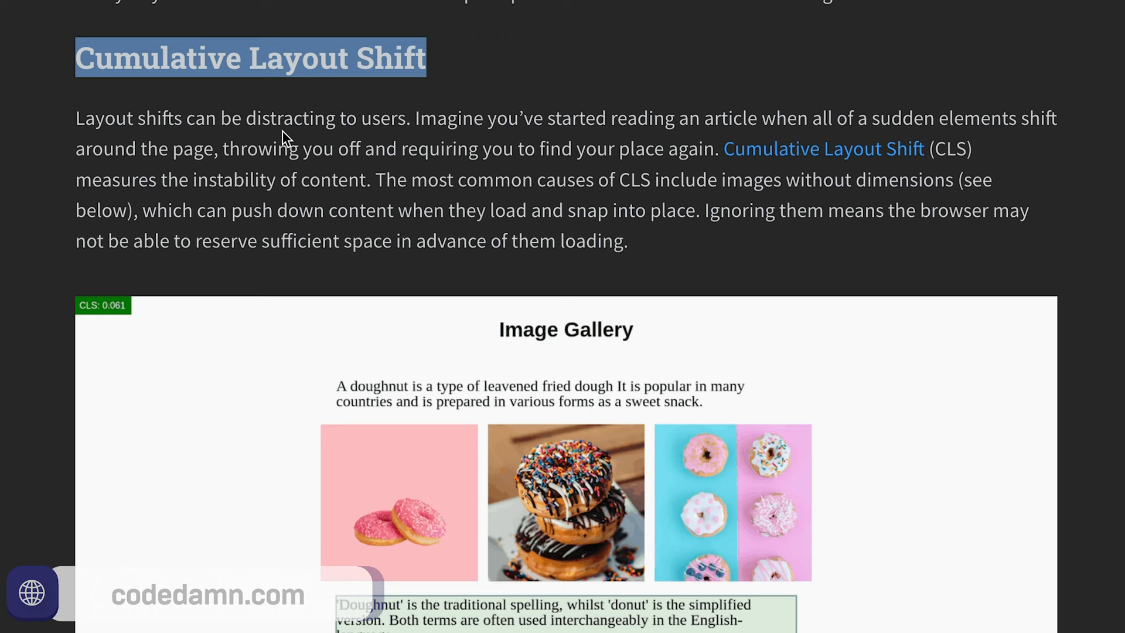
pyautogui.scroll(3)
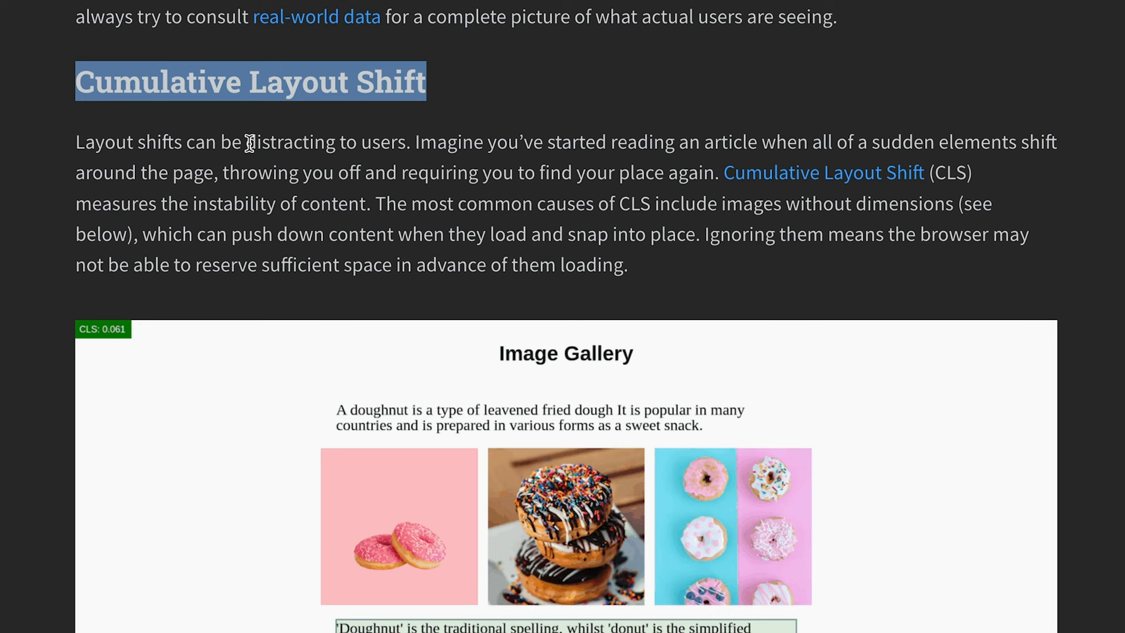
pyautogui.scroll(-3)
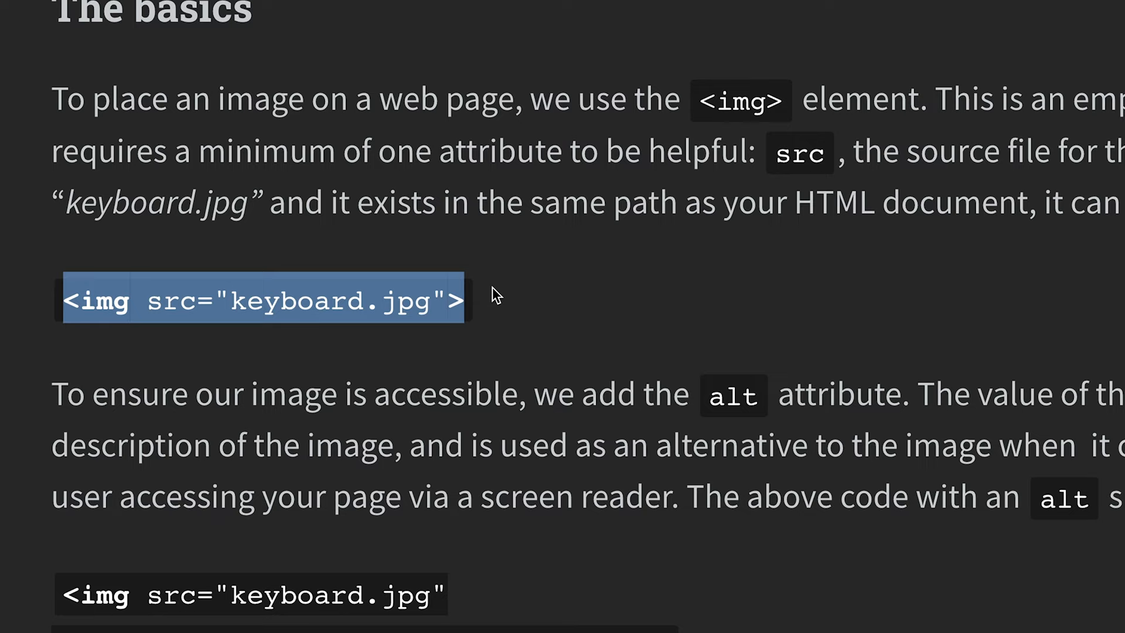
pyautogui.moveTo(351, 327)
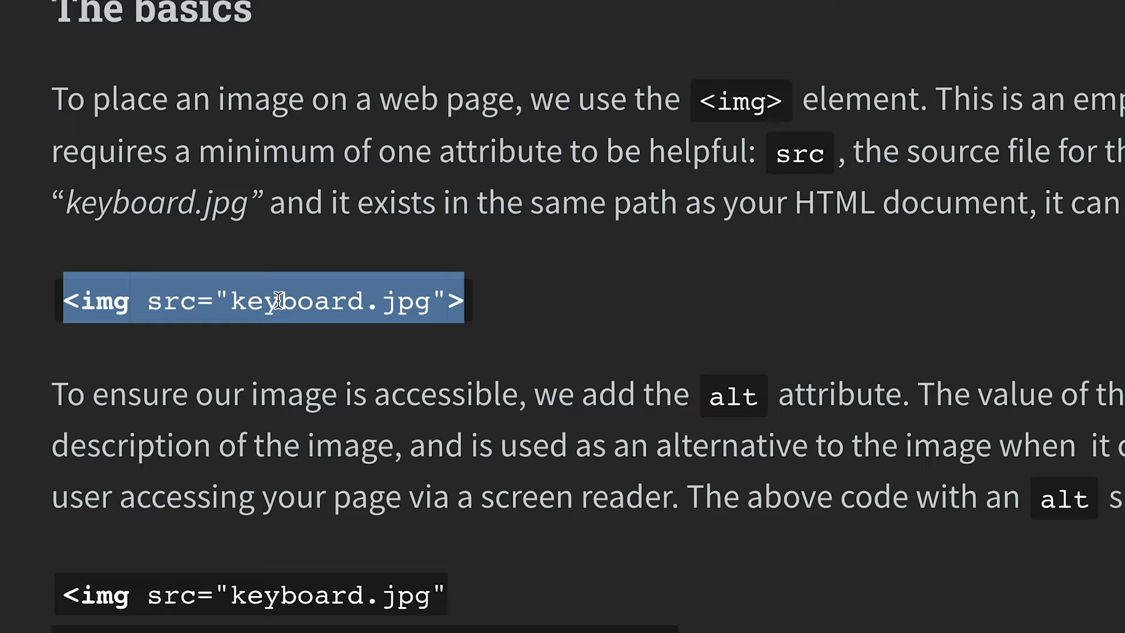
# - Highlight the width and height attribute lines in 'The basics' code example
pyautogui.scroll(-3)
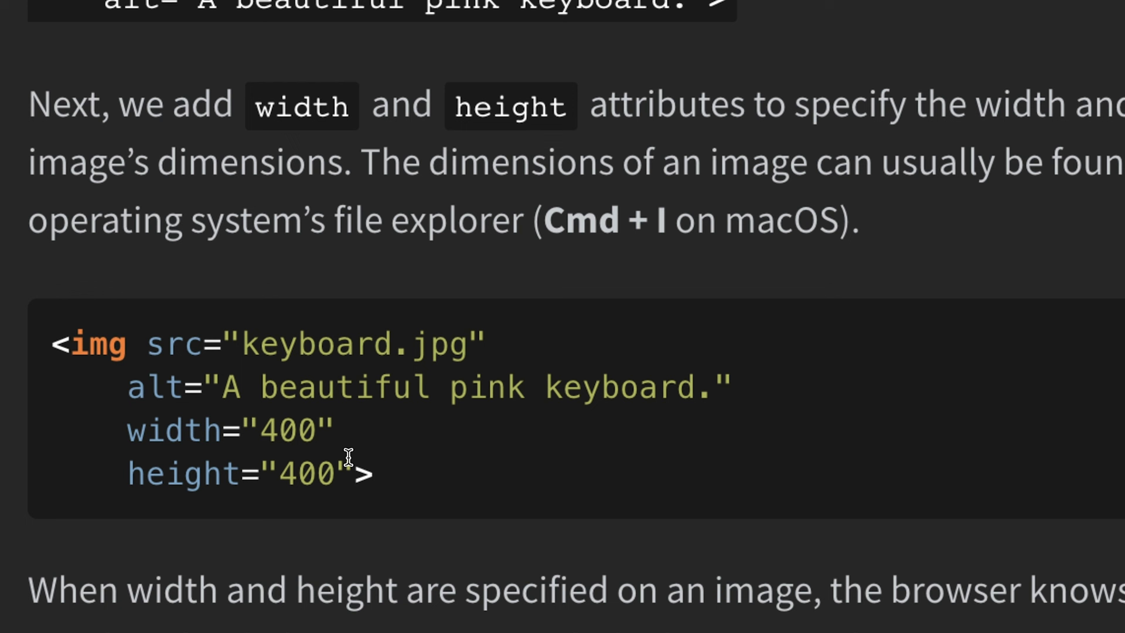
pyautogui.moveTo(128, 430); pyautogui.dragTo(362, 474)
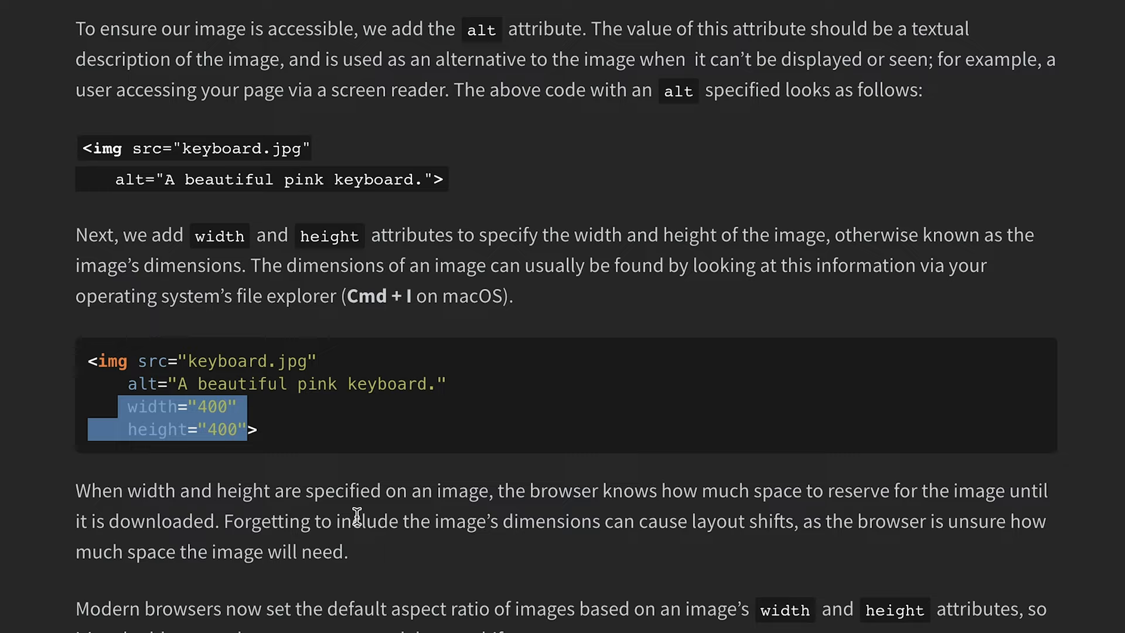
pyautogui.scroll(-3)
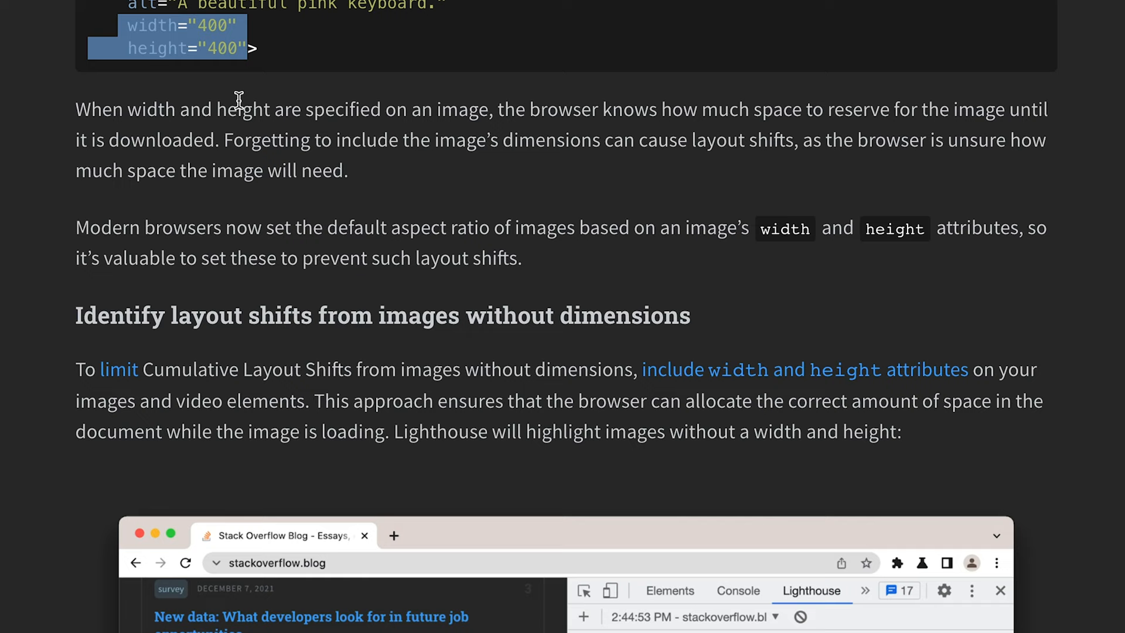
pyautogui.scroll(3)
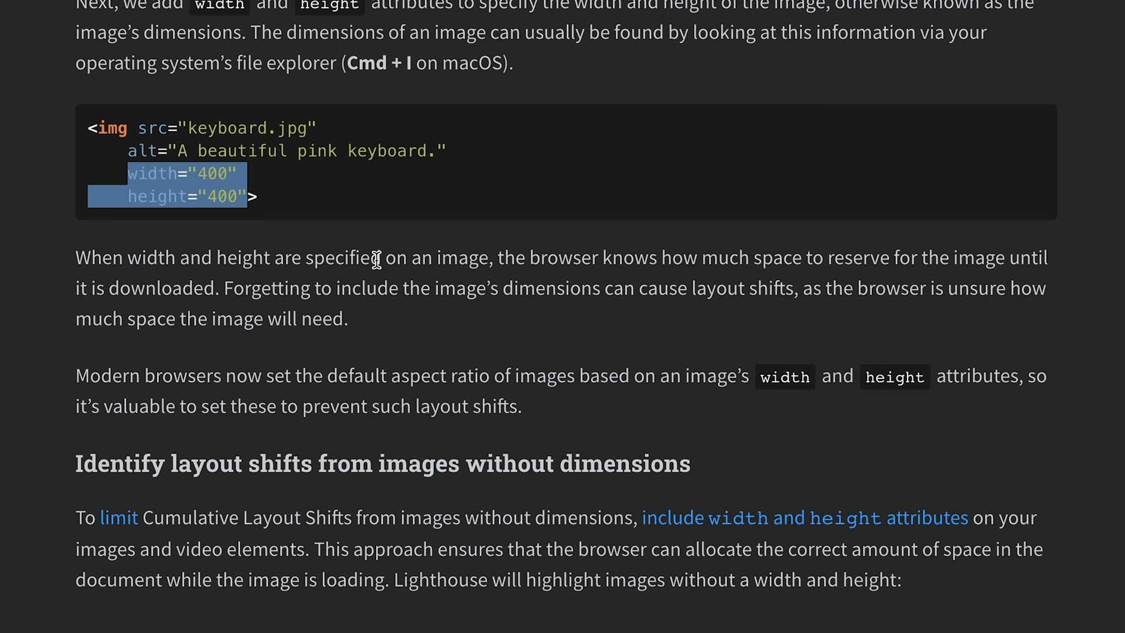
pyautogui.scroll(-3)
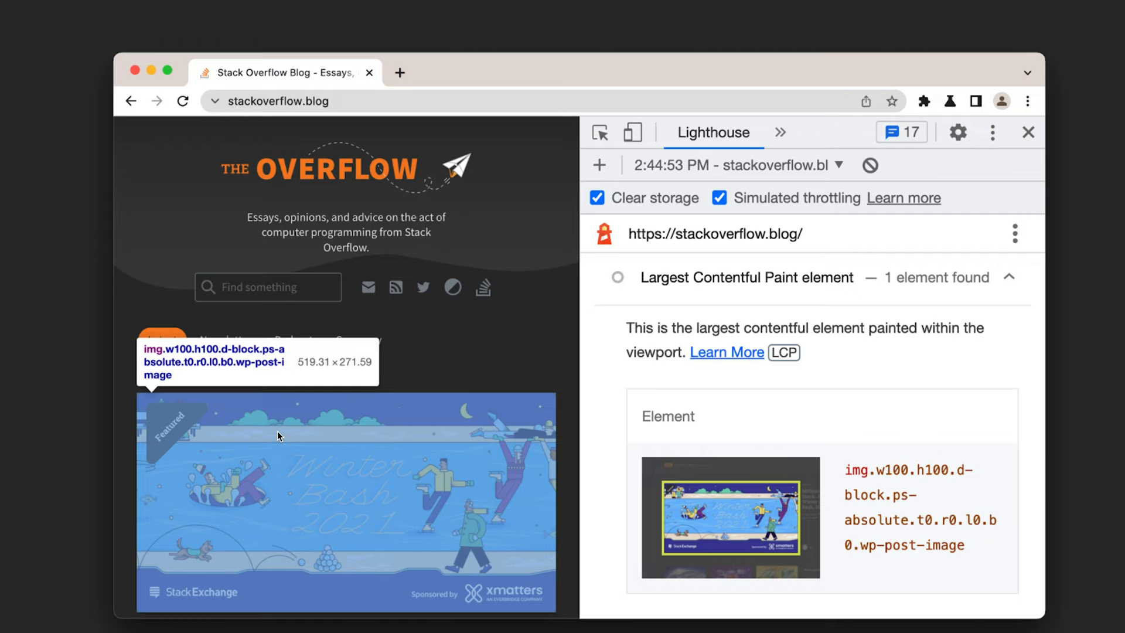
pyautogui.moveTo(274, 212)
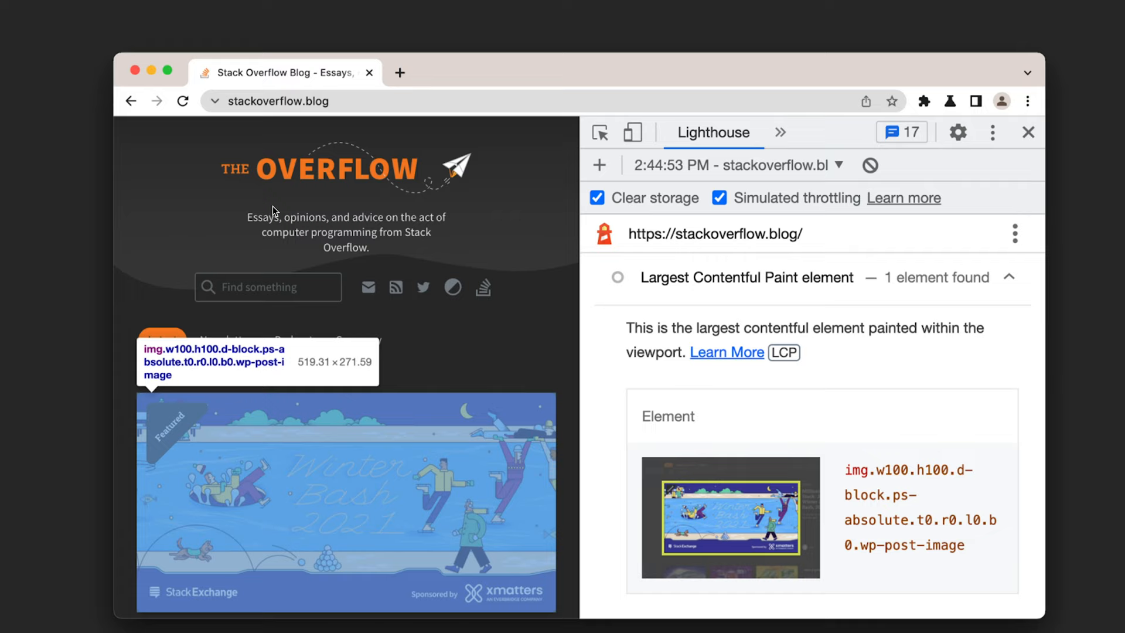
pyautogui.moveTo(309, 422)
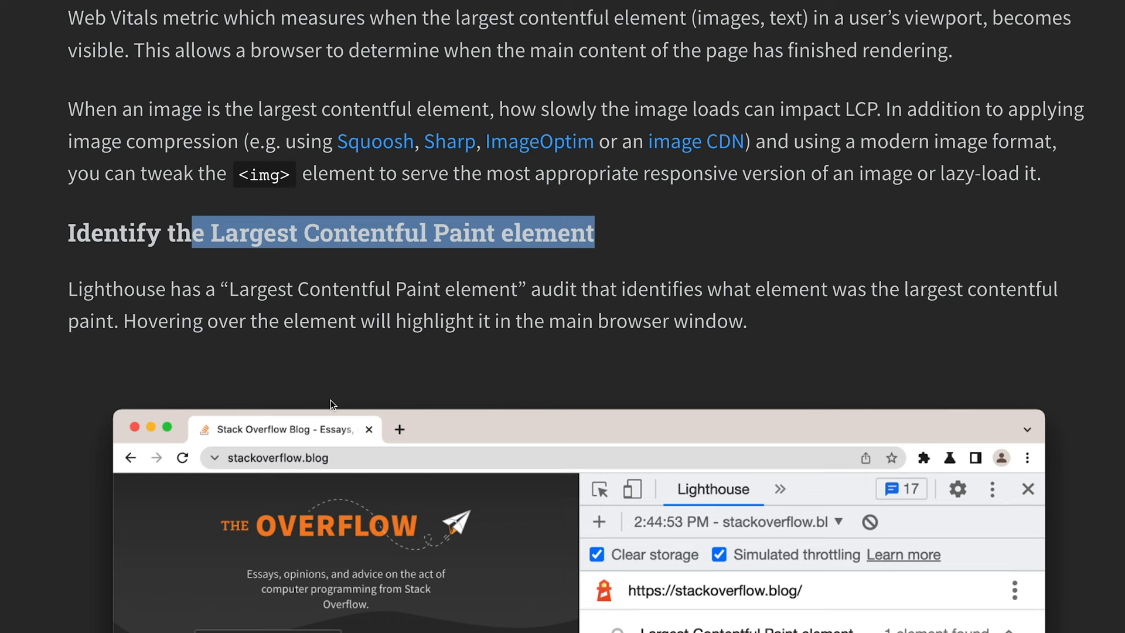
# - Scroll to 'Identify the Largest Contentful Paint element' and its Lighthouse DevTools screenshot
pyautogui.scroll(-3)
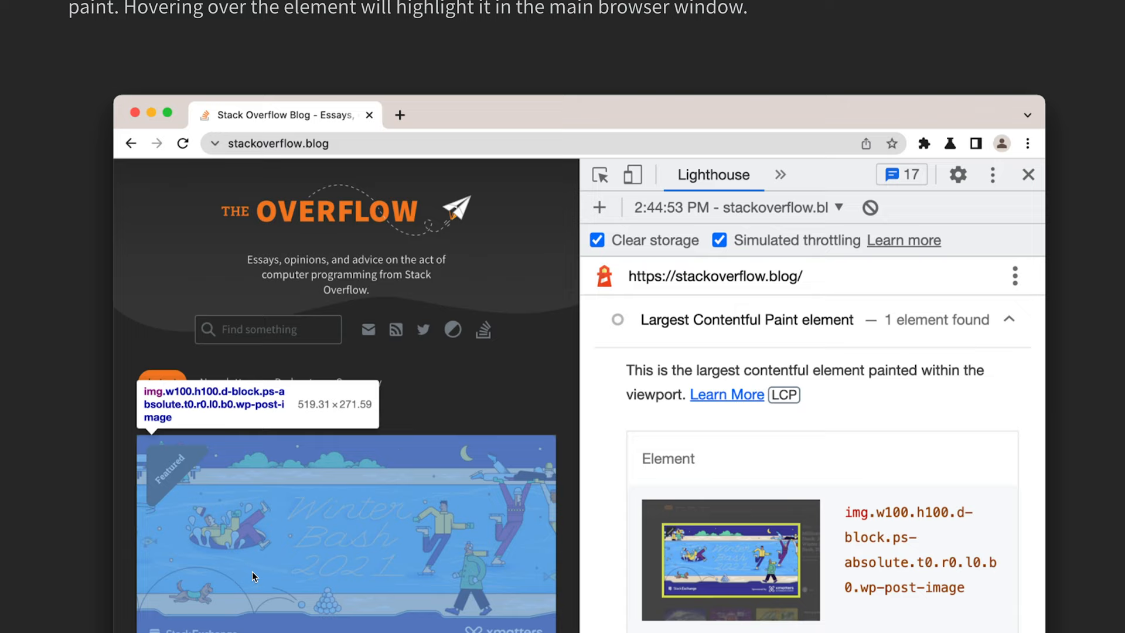
pyautogui.scroll(-3)
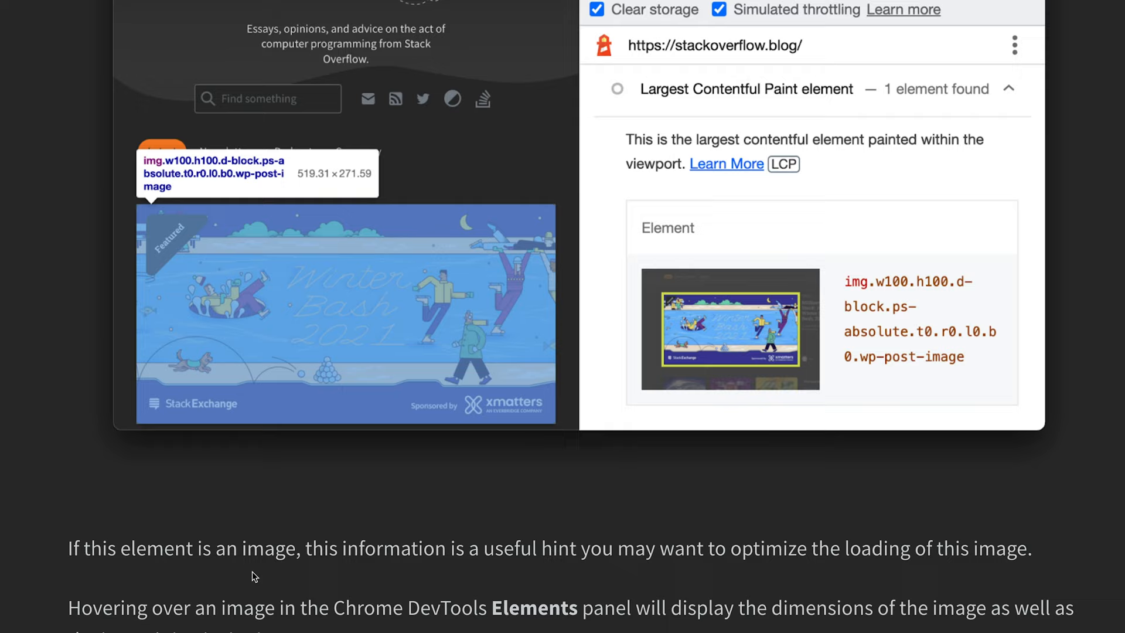
pyautogui.scroll(3)
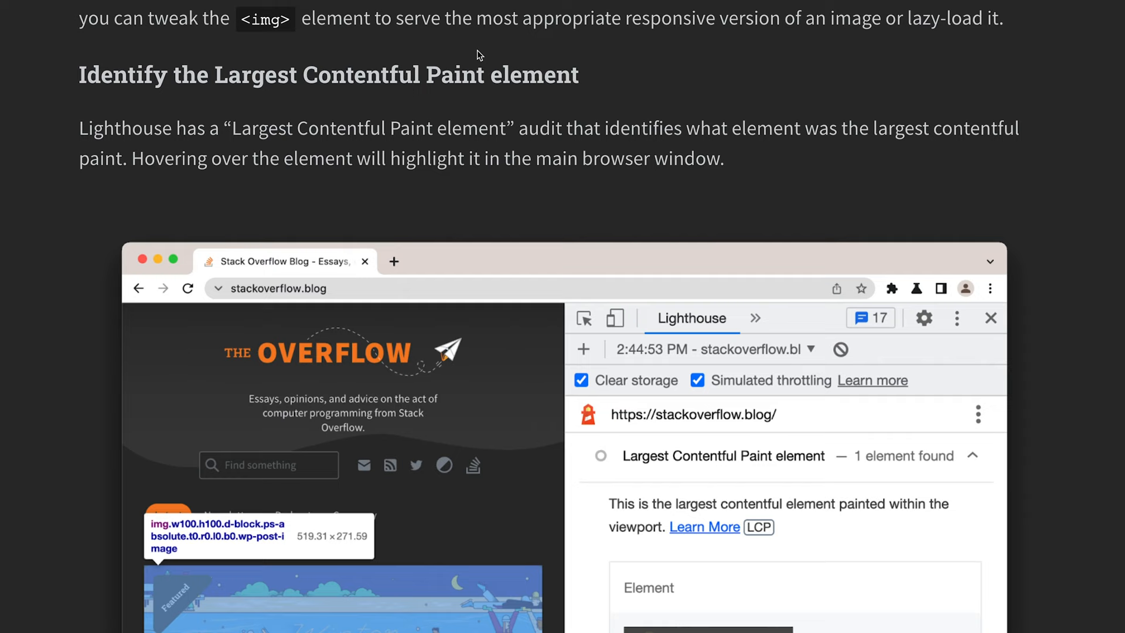
pyautogui.scroll(-3)
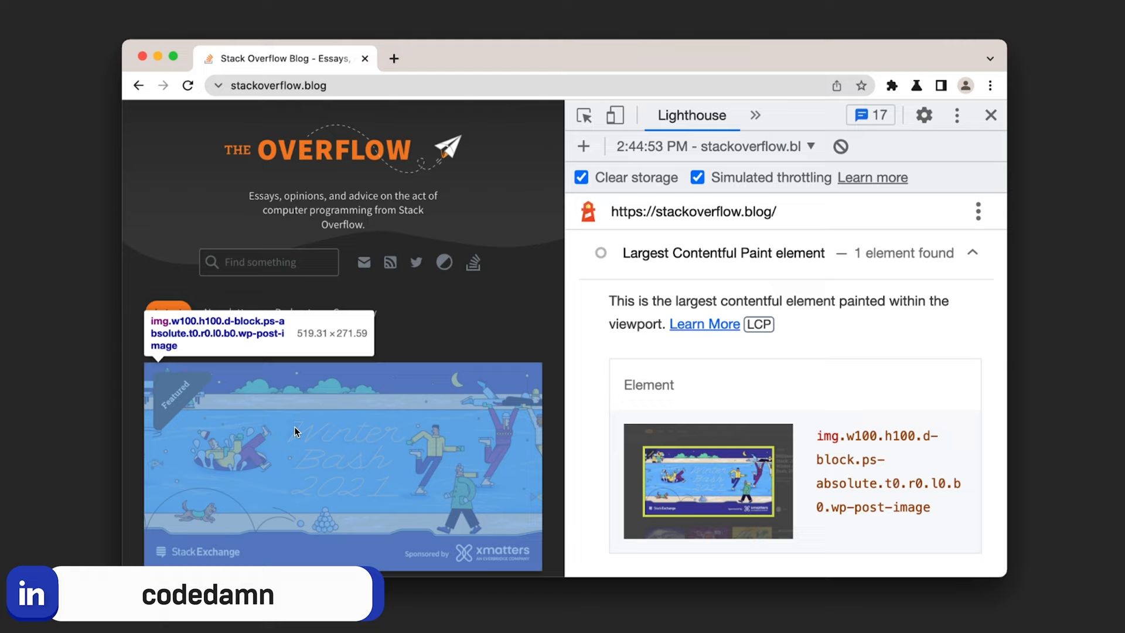
pyautogui.moveTo(504, 359)
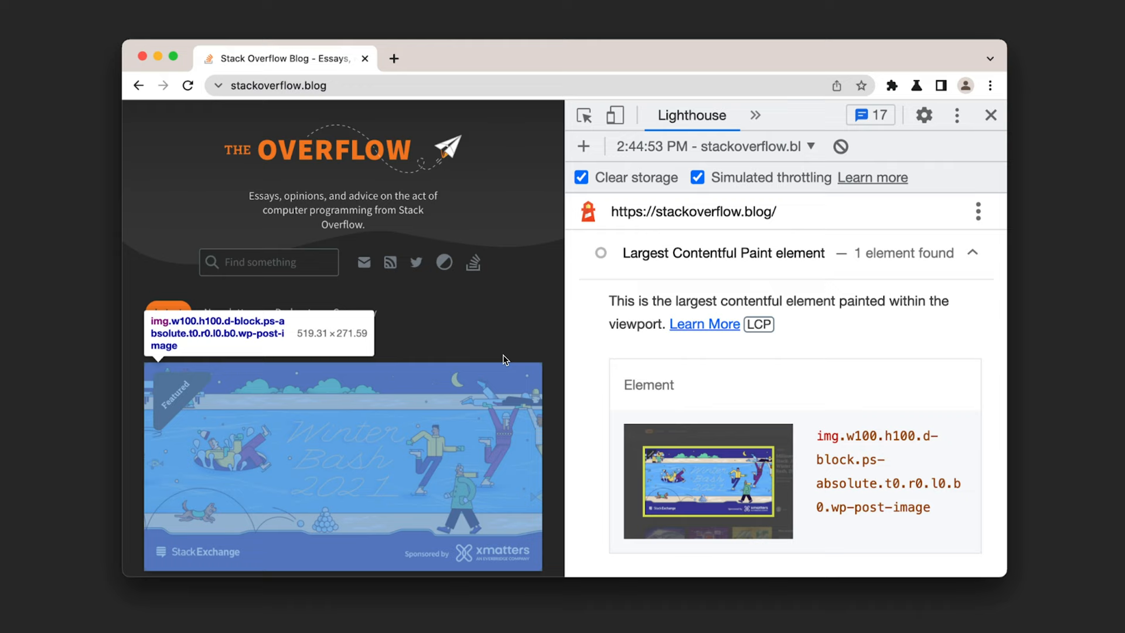
# - Scroll past the responsive breakpoints and DPR sections to the <picture> format example
pyautogui.scroll(-3)
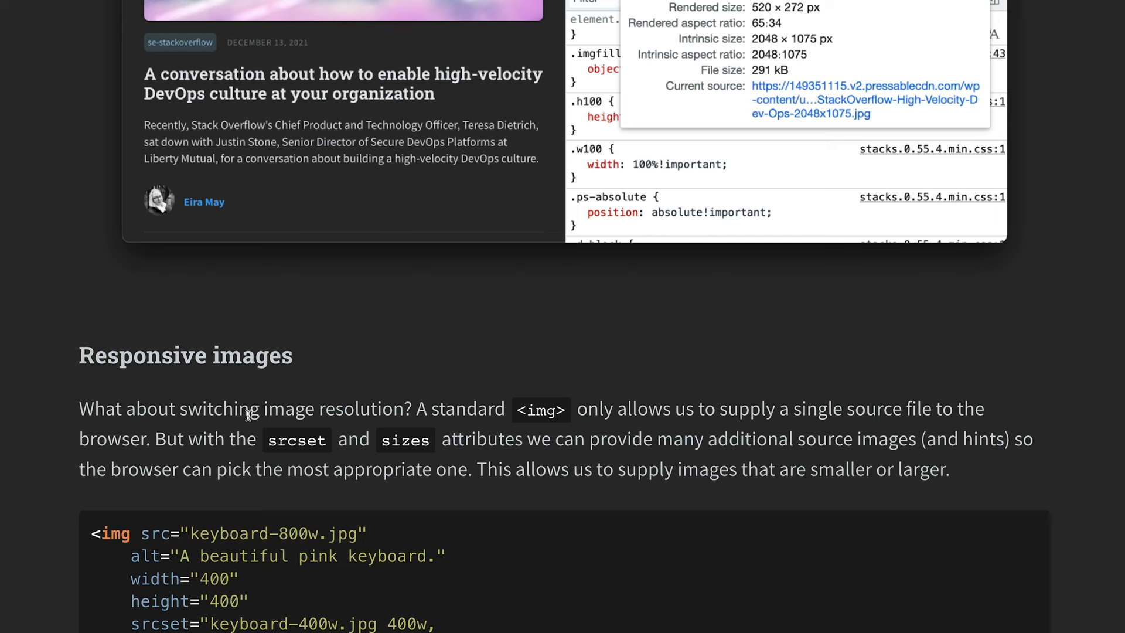
pyautogui.scroll(-3)
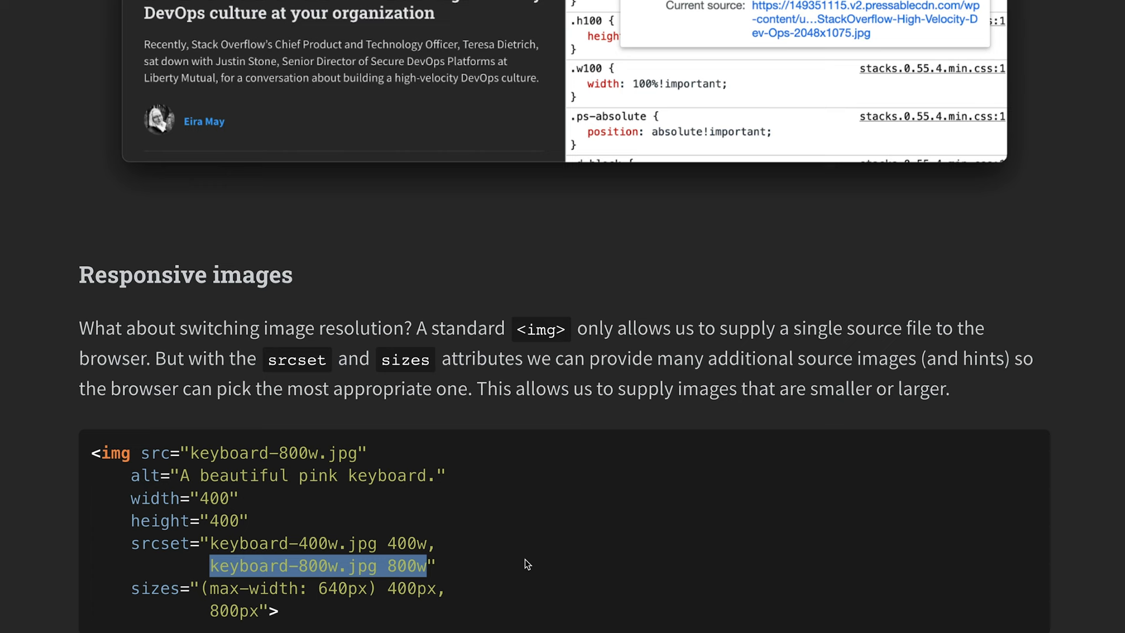
pyautogui.scroll(-3)
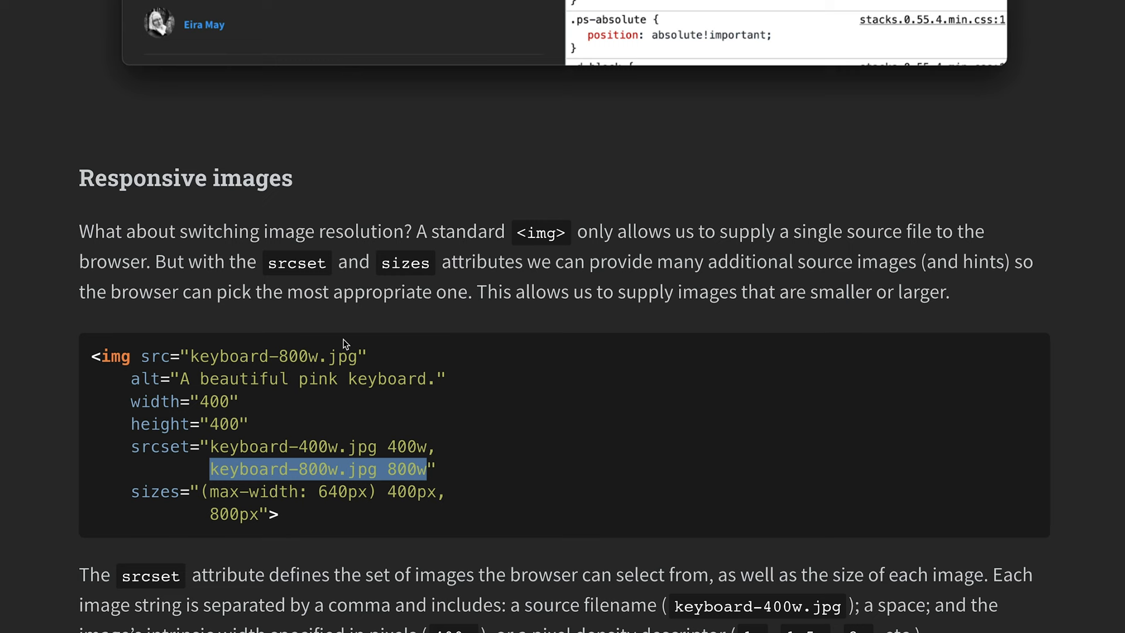
pyautogui.scroll(-3)
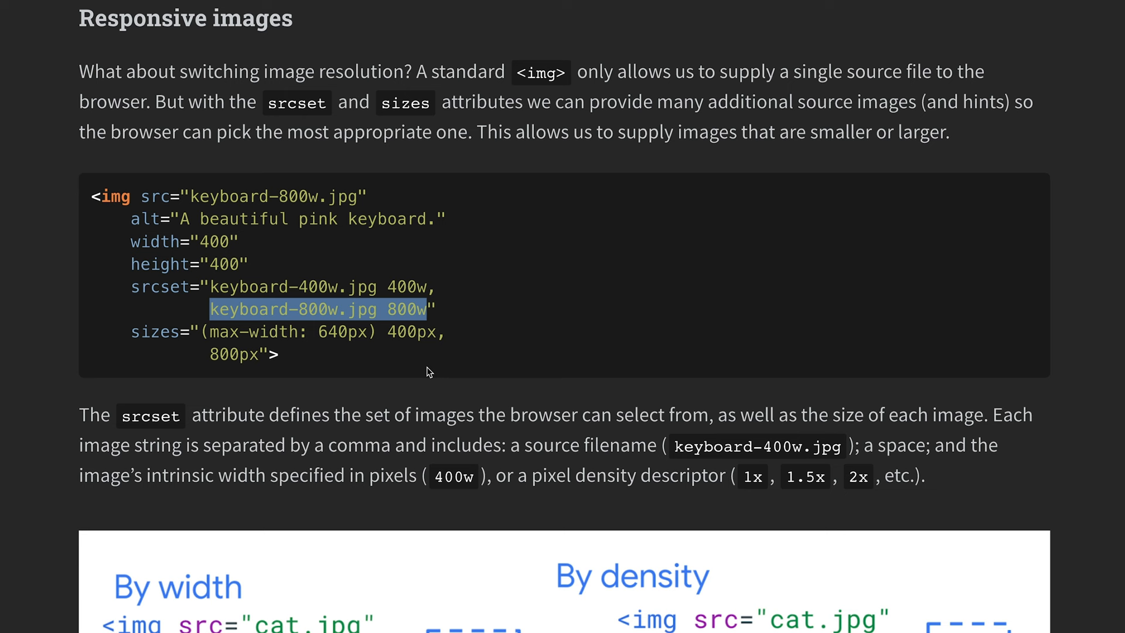
pyautogui.scroll(-3)
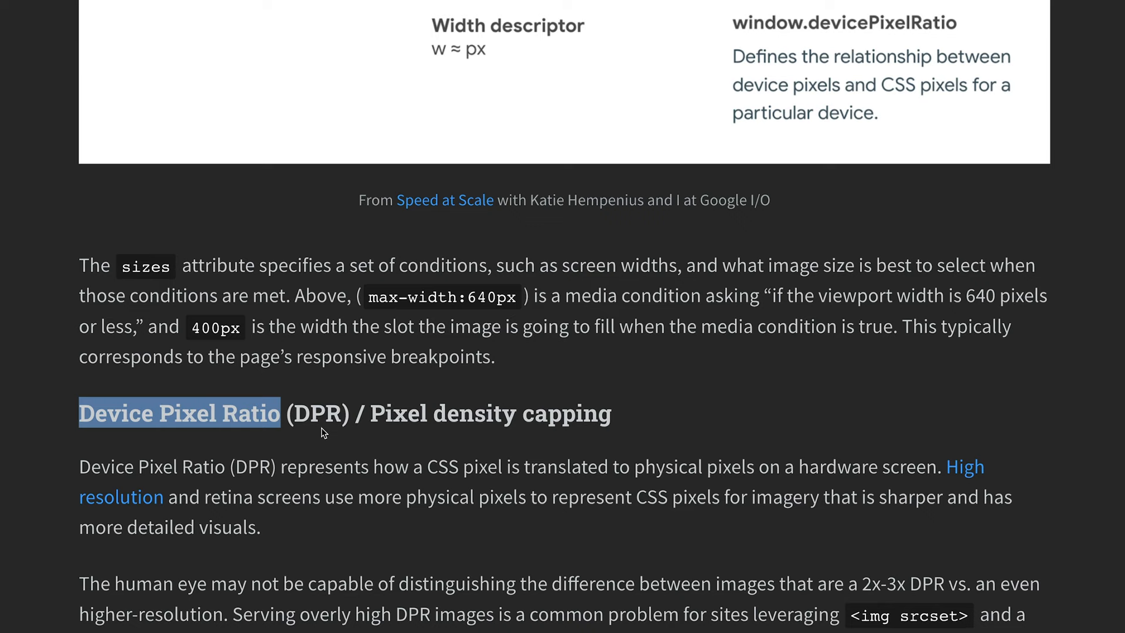
pyautogui.scroll(-3)
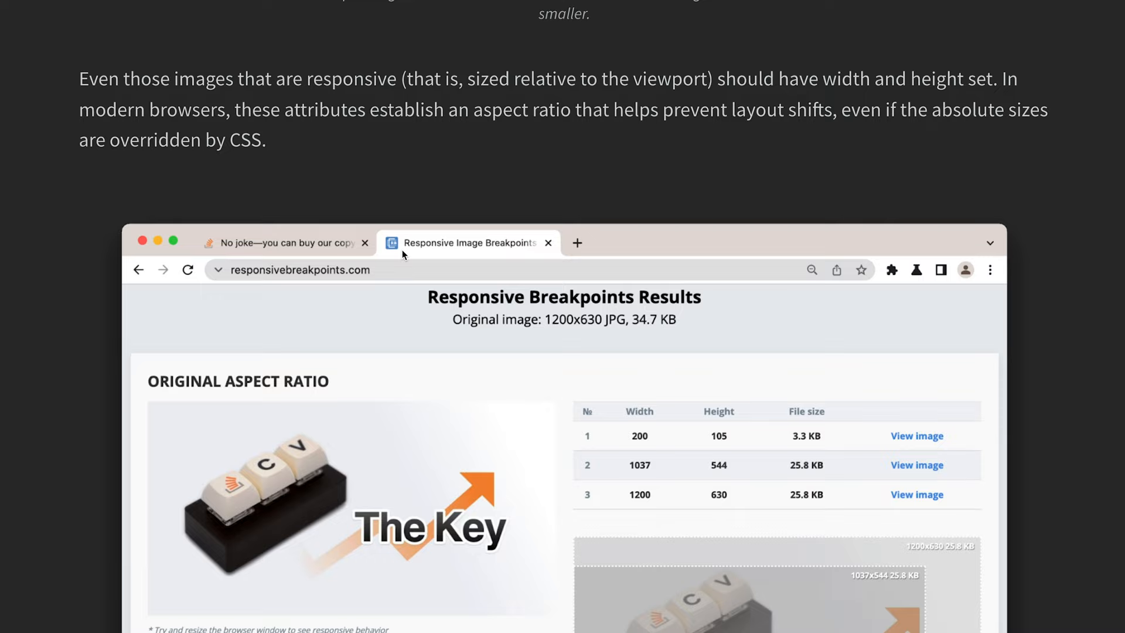
pyautogui.scroll(-3)
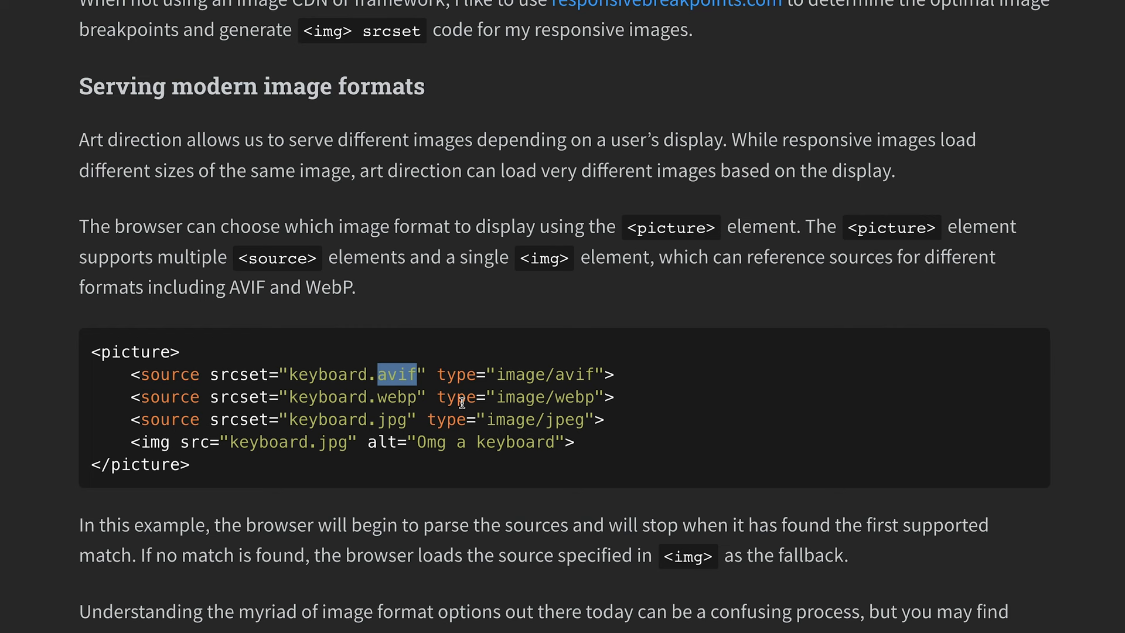
# - Highlight the end of the <picture> example, then reach 'Request your image early'
pyautogui.scroll(-3)
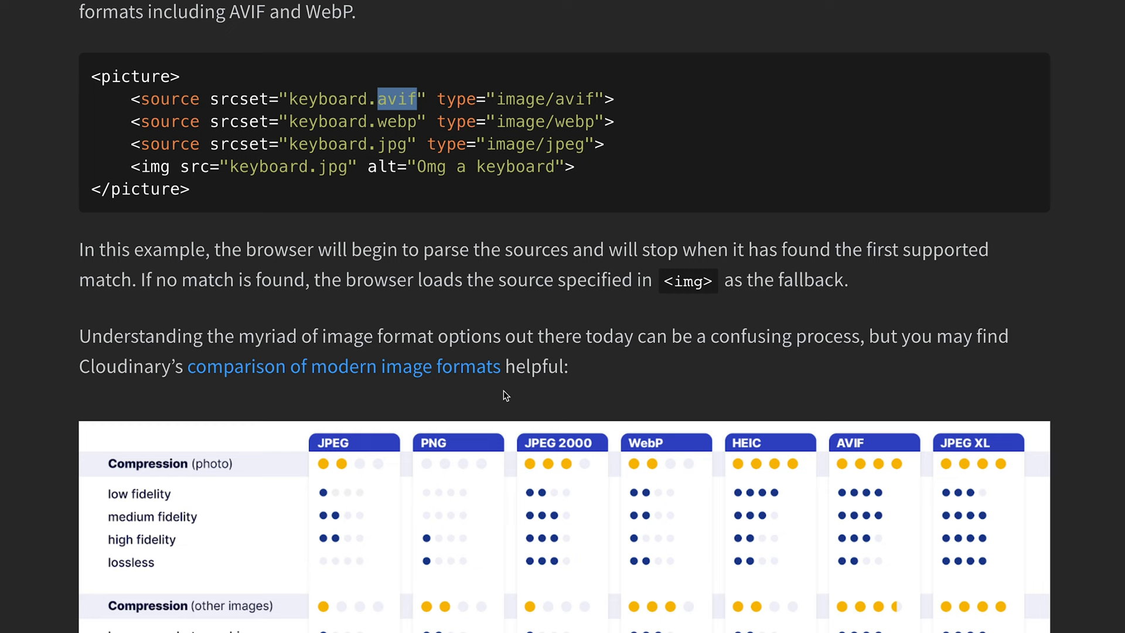
pyautogui.scroll(3)
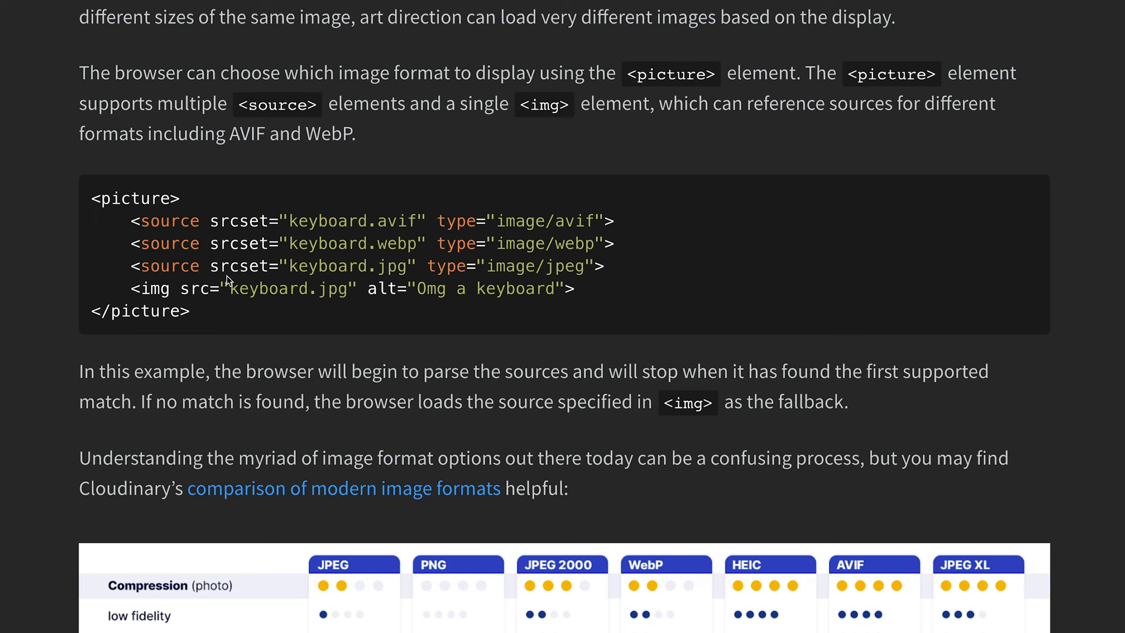
pyautogui.moveTo(475, 221); pyautogui.dragTo(614, 220)
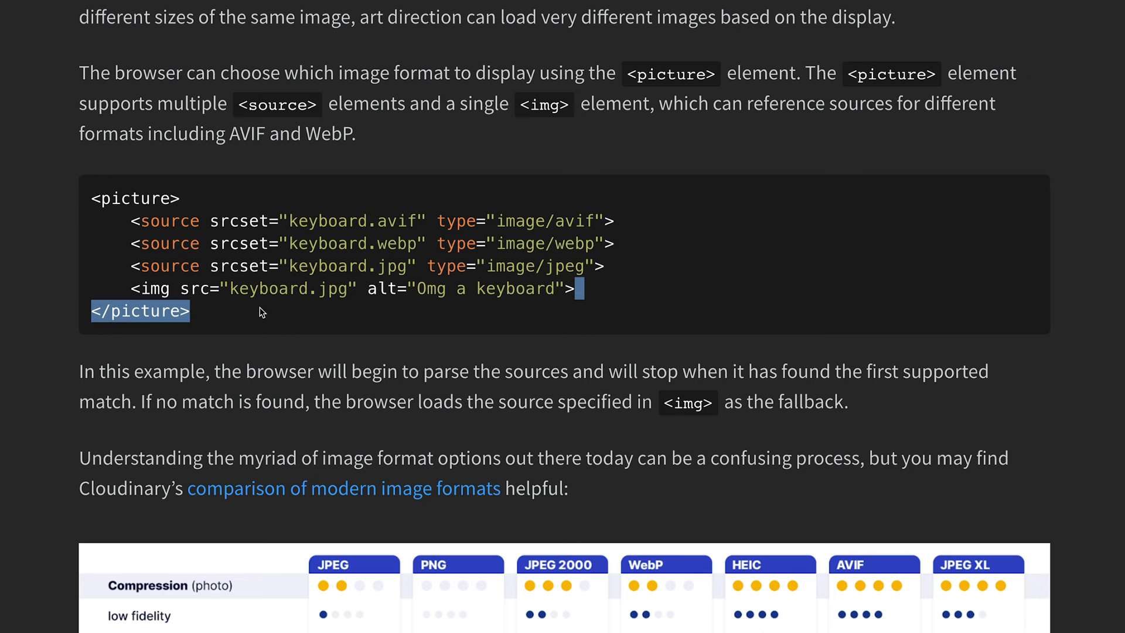
pyautogui.scroll(-3)
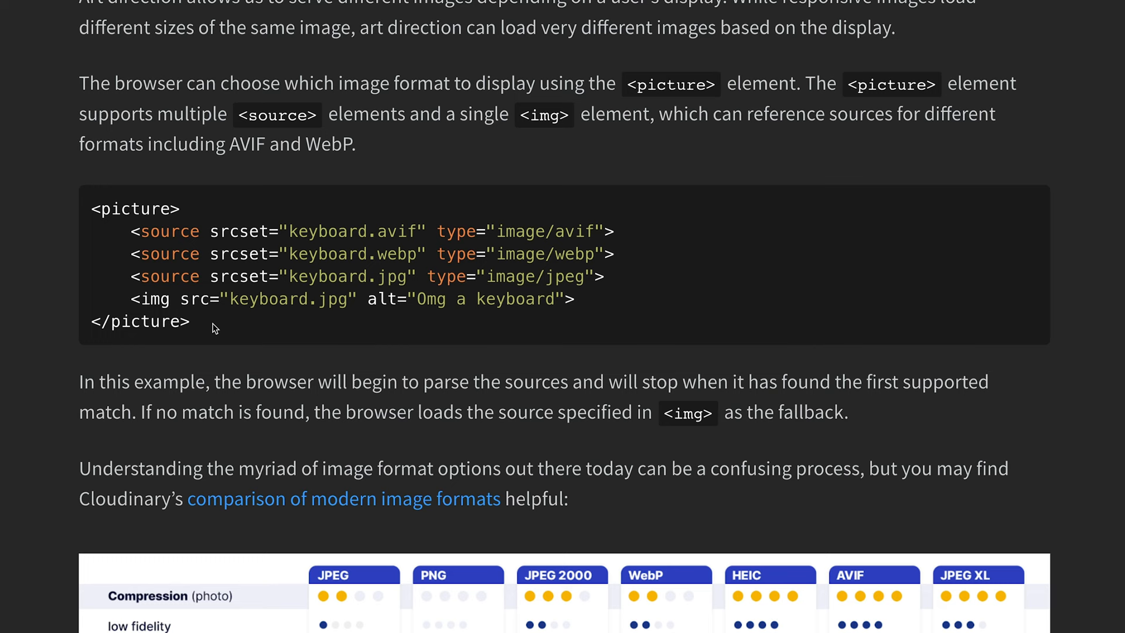
pyautogui.moveTo(204, 325)
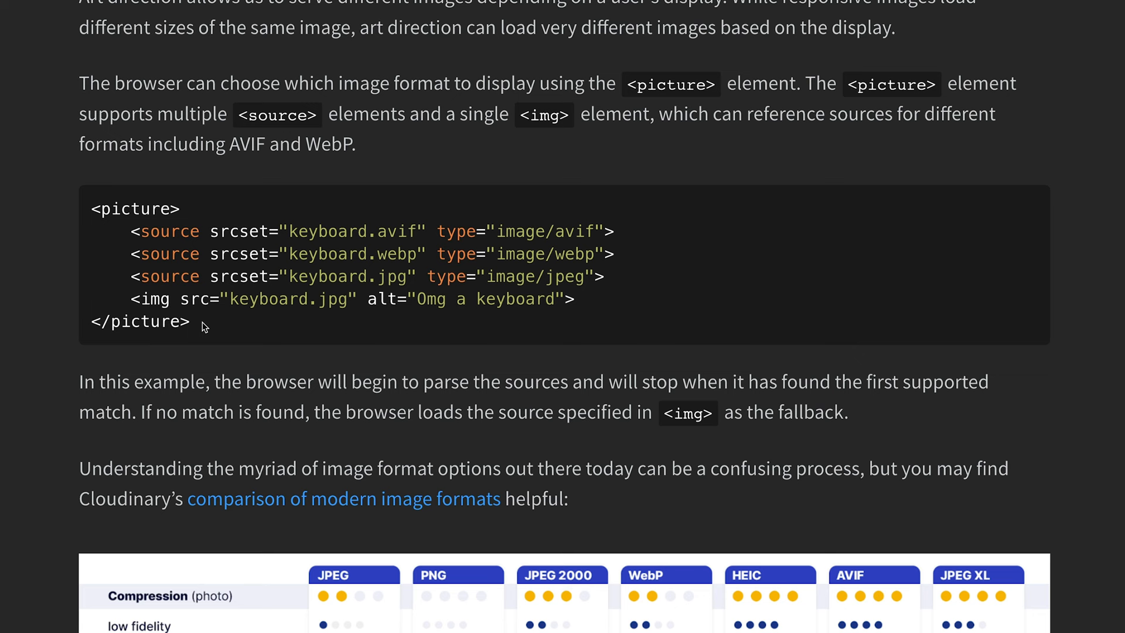
pyautogui.scroll(-3)
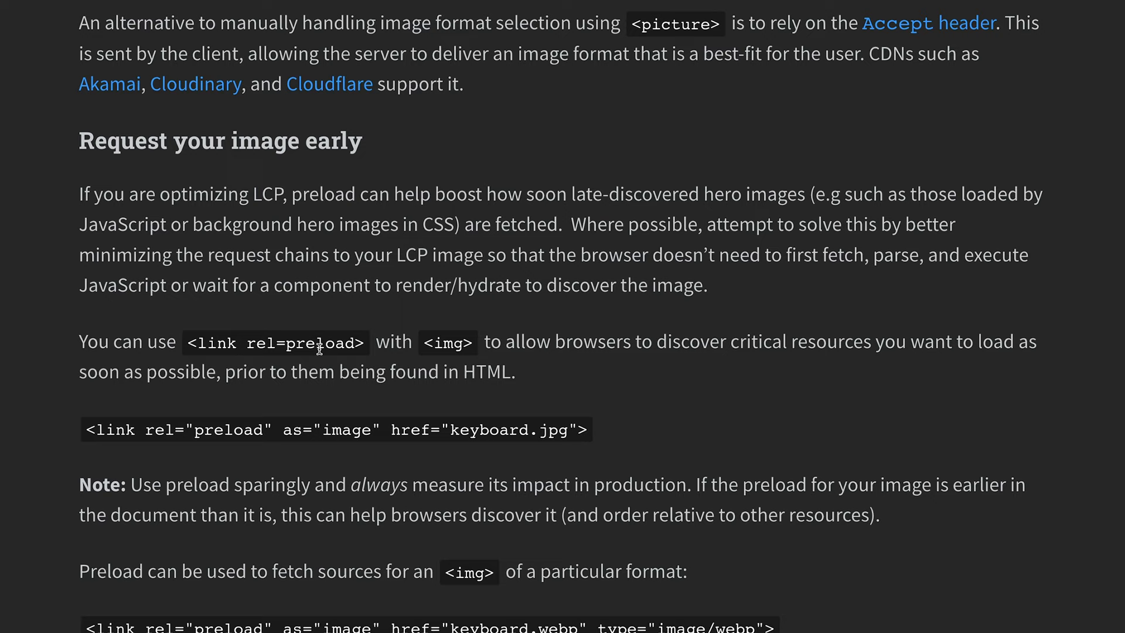
# - Scroll through the preload link snippets down to the 'Placeholders' heading
pyautogui.scroll(-3)
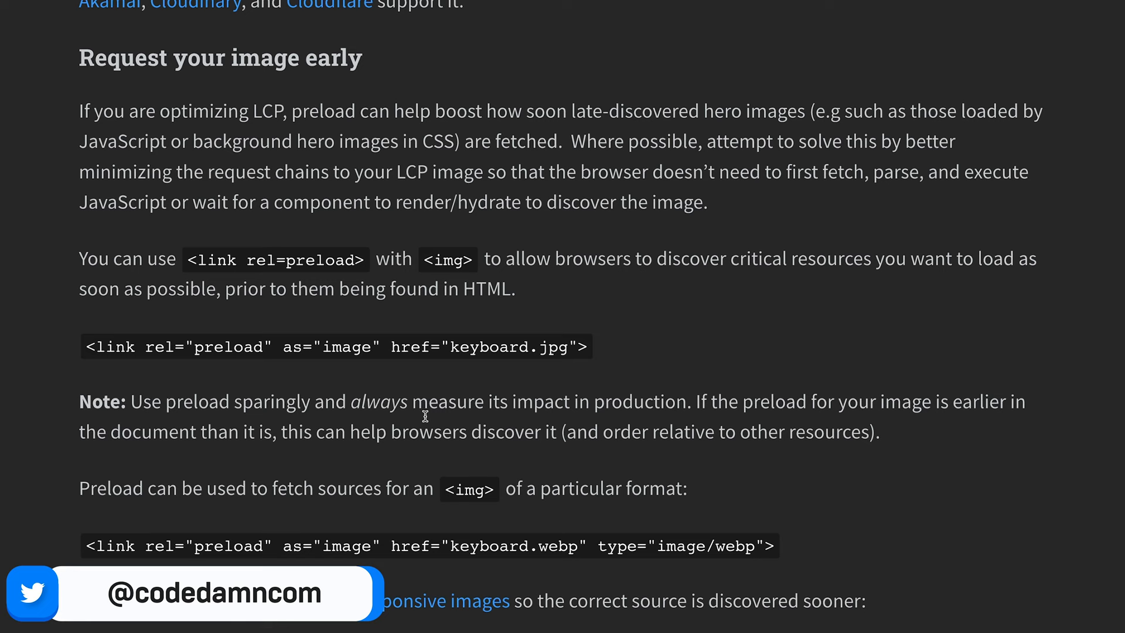
pyautogui.scroll(-3)
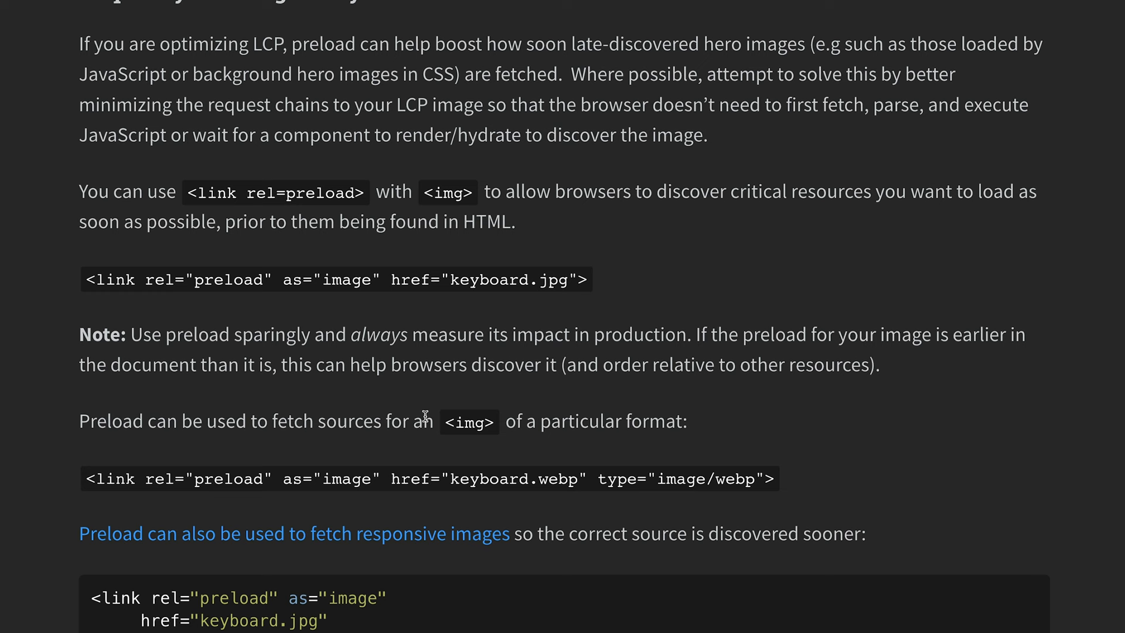
pyautogui.scroll(-3)
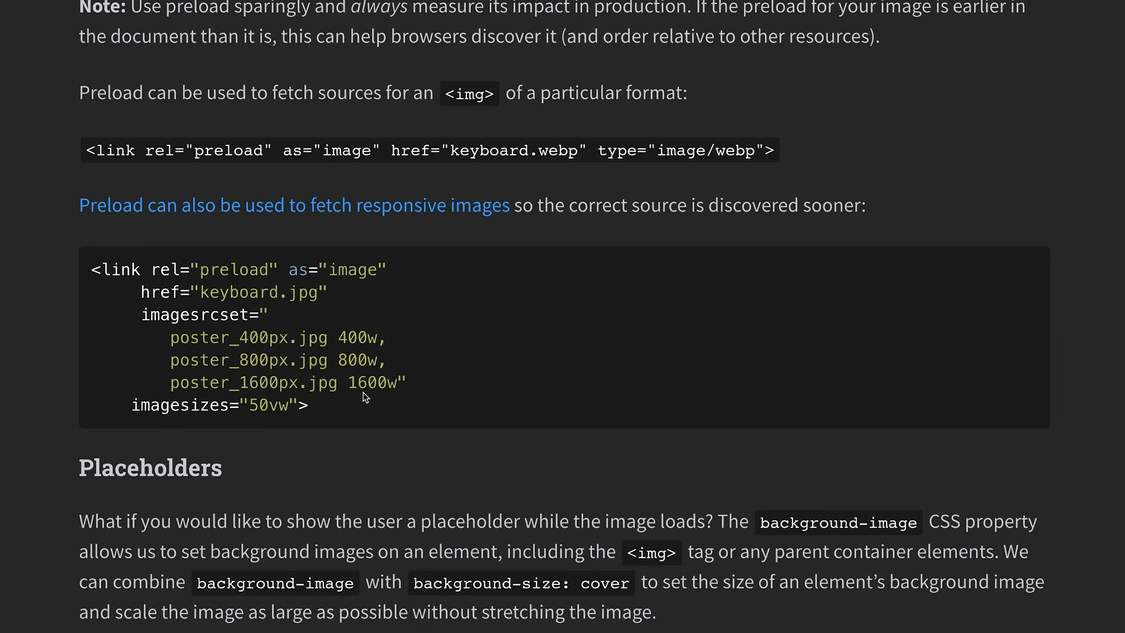
pyautogui.scroll(-3)
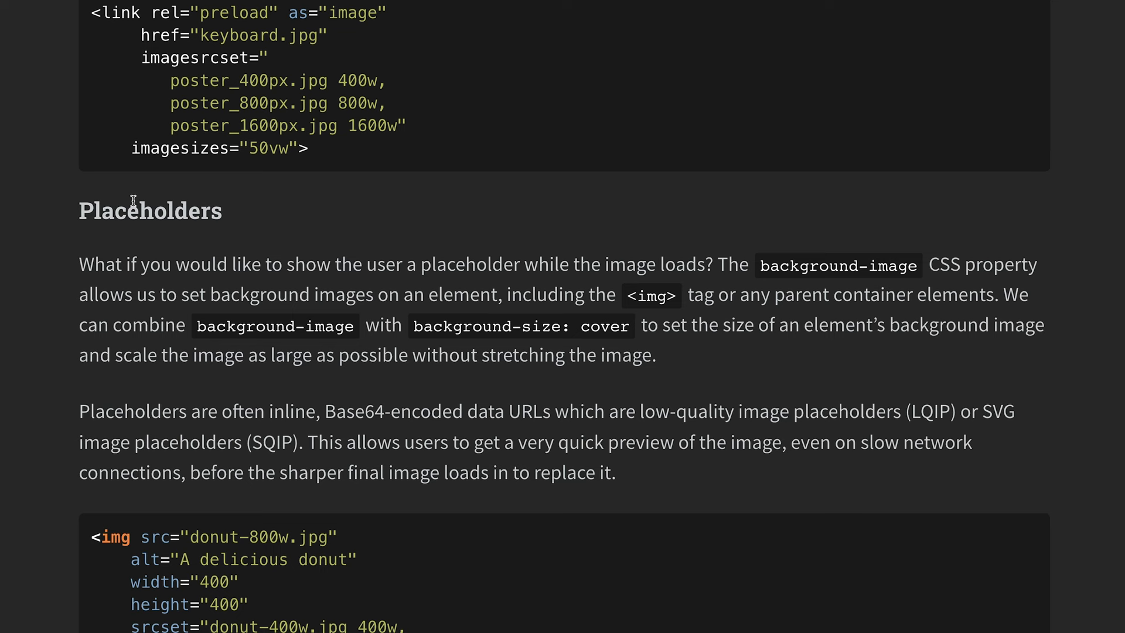
# - Highlight the inline data URL, then scroll to the perceptual image loading chart
pyautogui.scroll(-3)
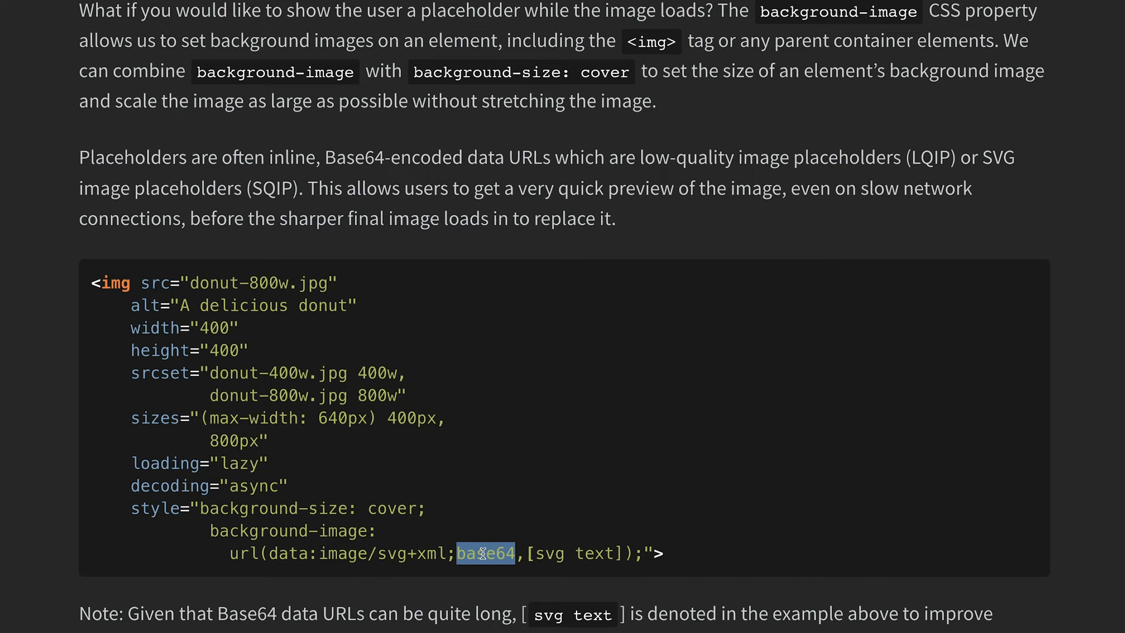
pyautogui.moveTo(487, 553); pyautogui.dragTo(624, 553)
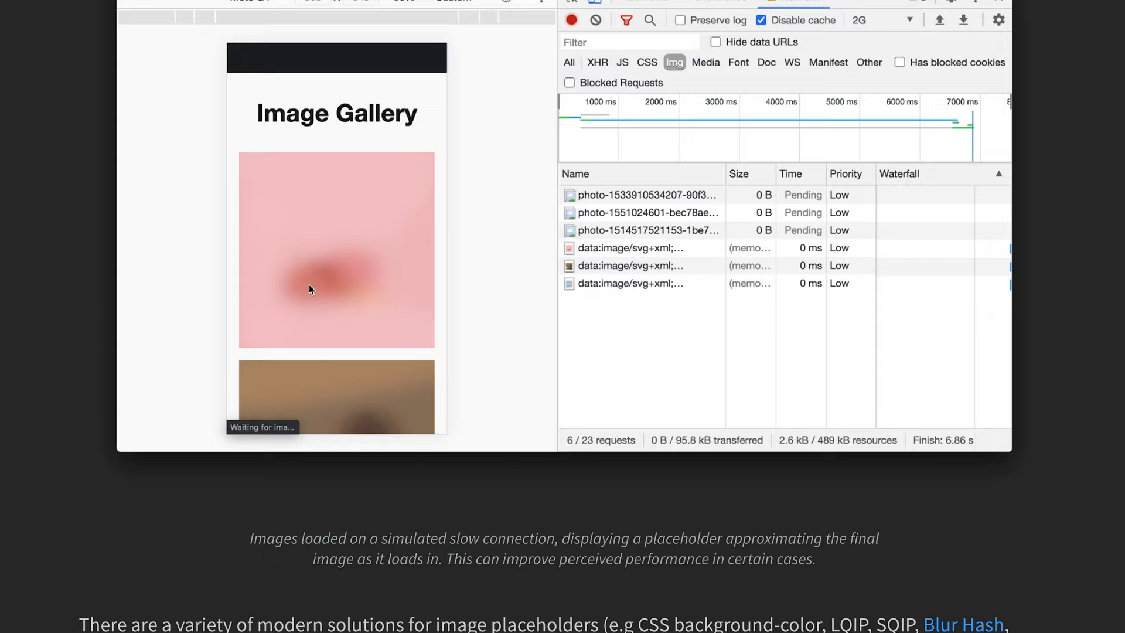
pyautogui.moveTo(360, 263)
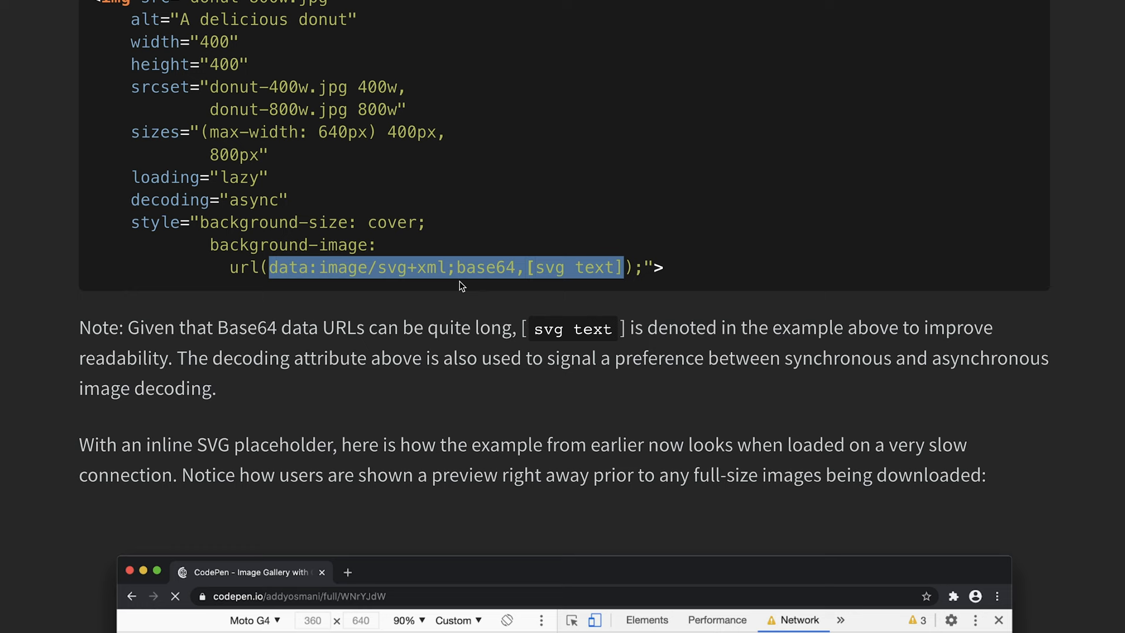
pyautogui.scroll(-3)
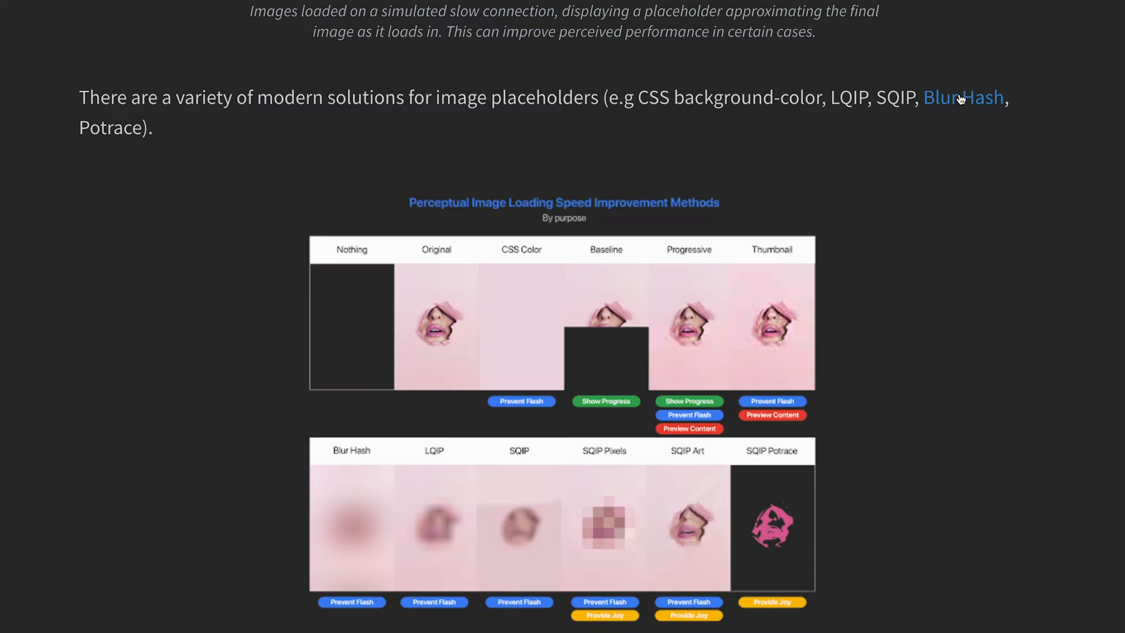
pyautogui.click(964, 97)
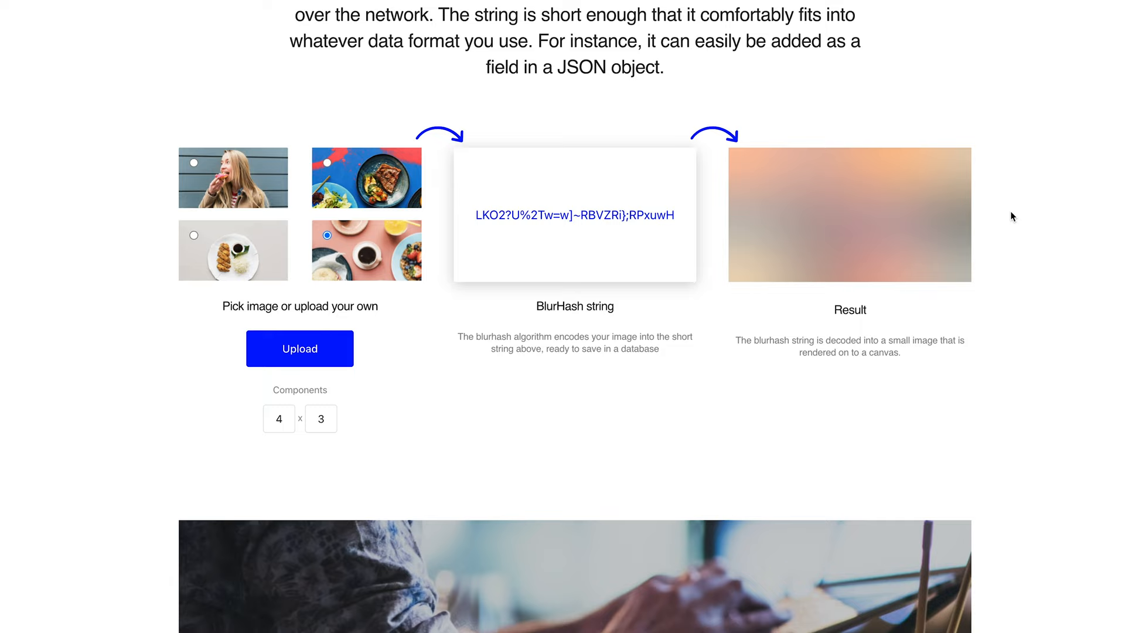
pyautogui.scroll(-3)
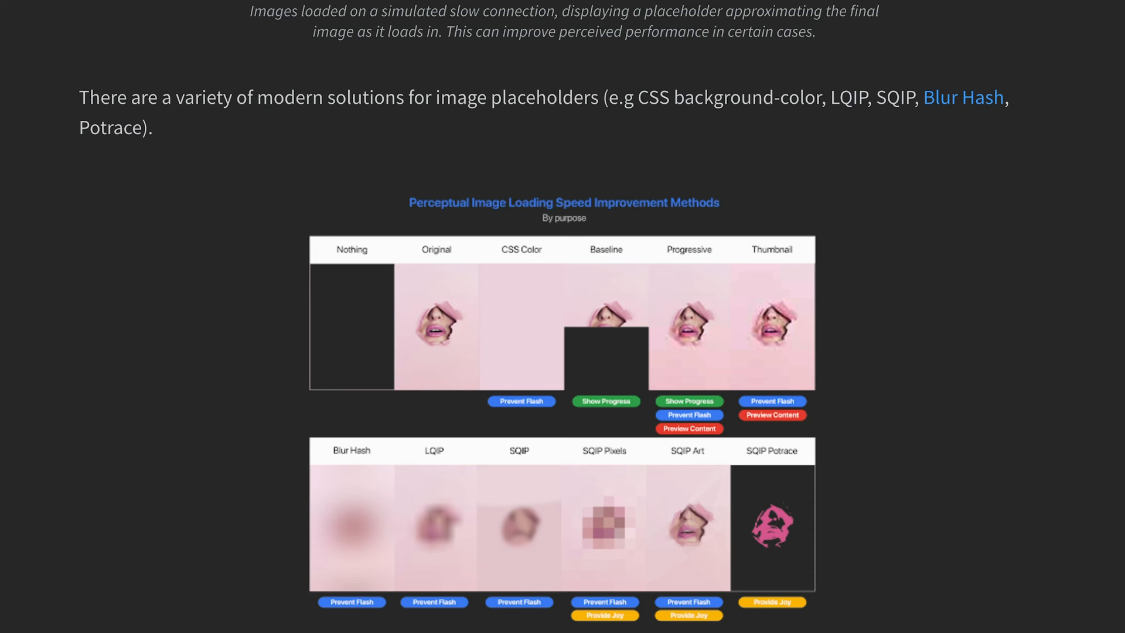
# - Scroll past First Input Delay to the 'Image lazy loading' gallery demo
pyautogui.scroll(-3)
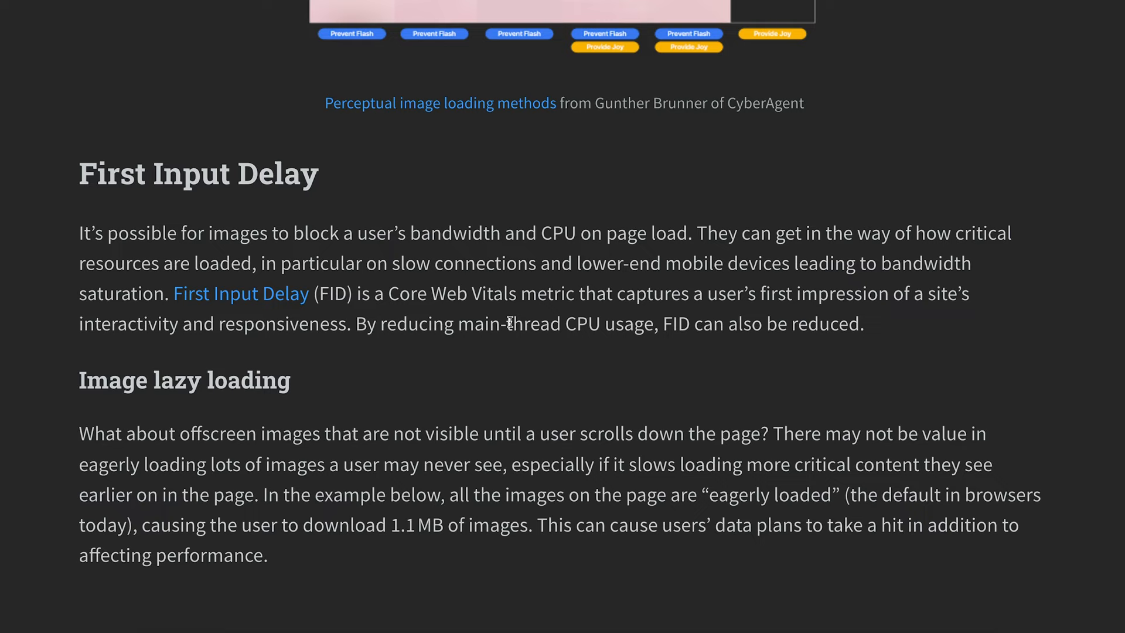
pyautogui.moveTo(520, 310)
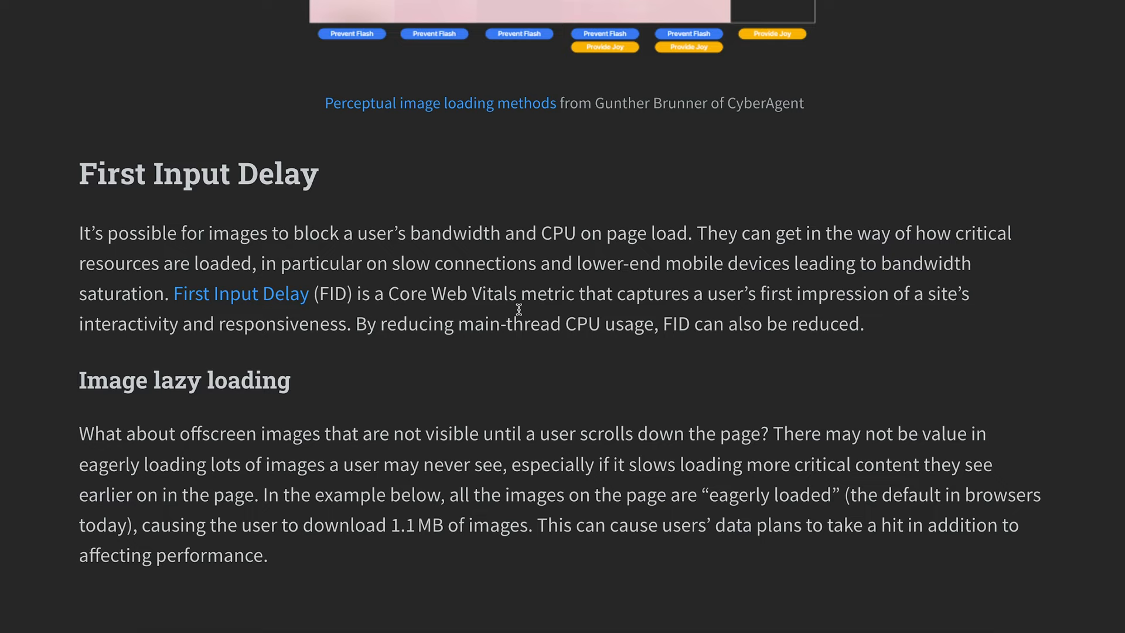
pyautogui.moveTo(544, 264)
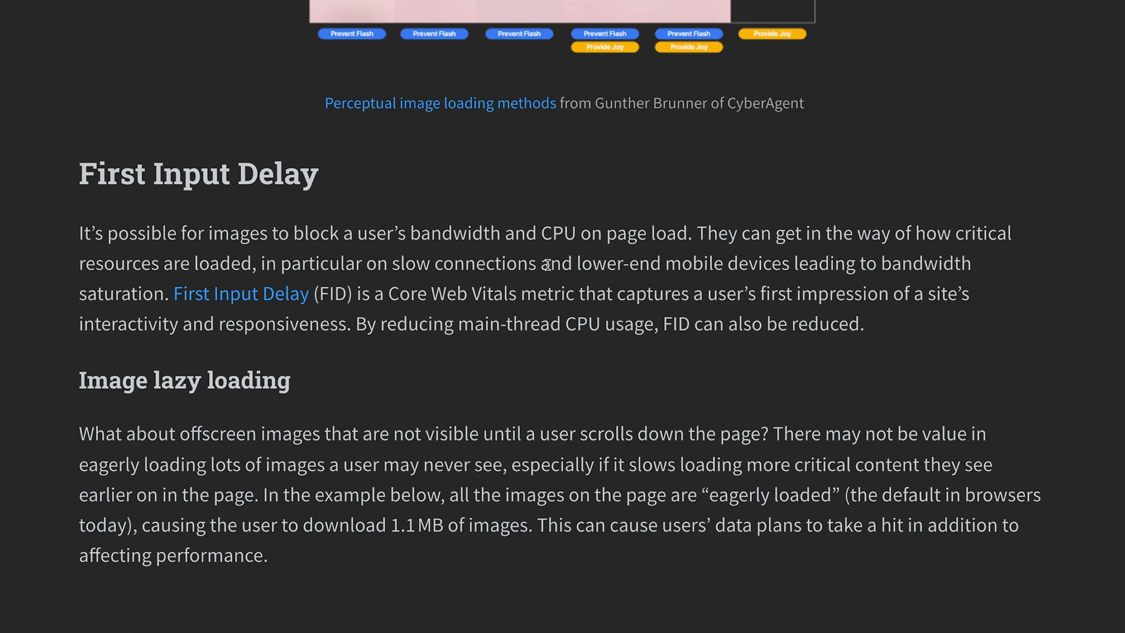
pyautogui.scroll(-3)
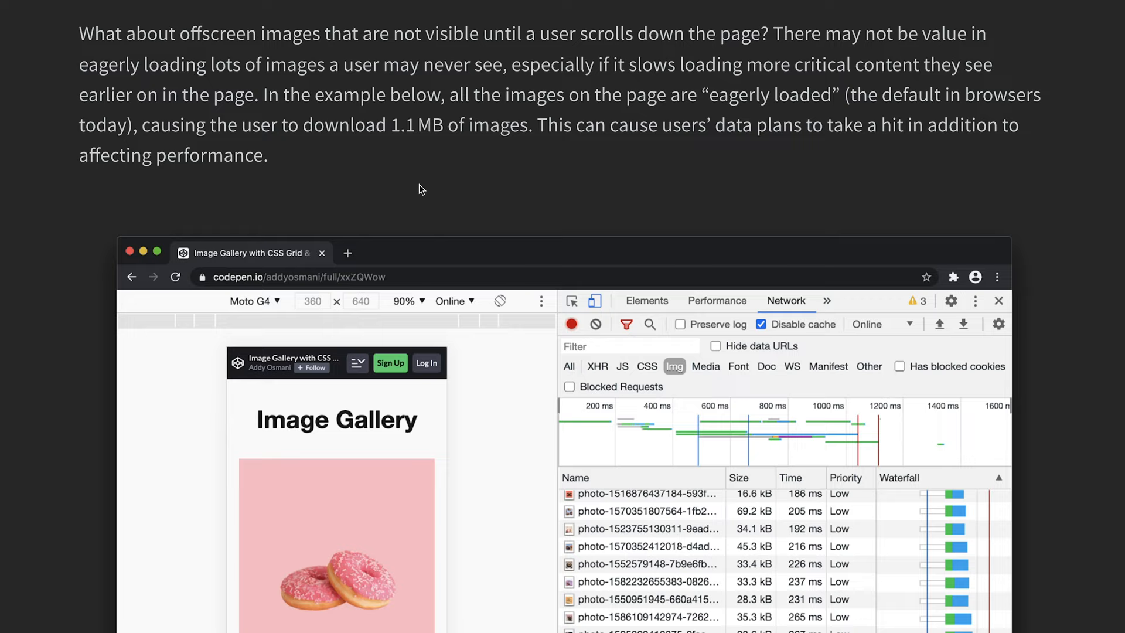
# - Scroll to the loading attribute paragraph and the lazy-loaded donut.jpg example
pyautogui.scroll(-3)
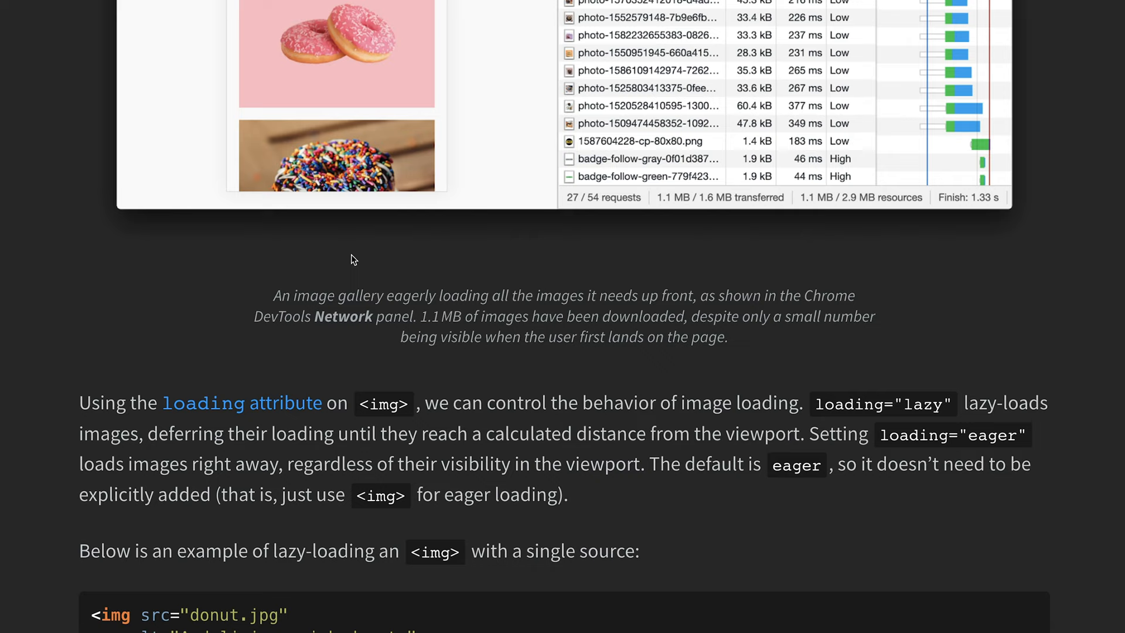
pyautogui.scroll(-3)
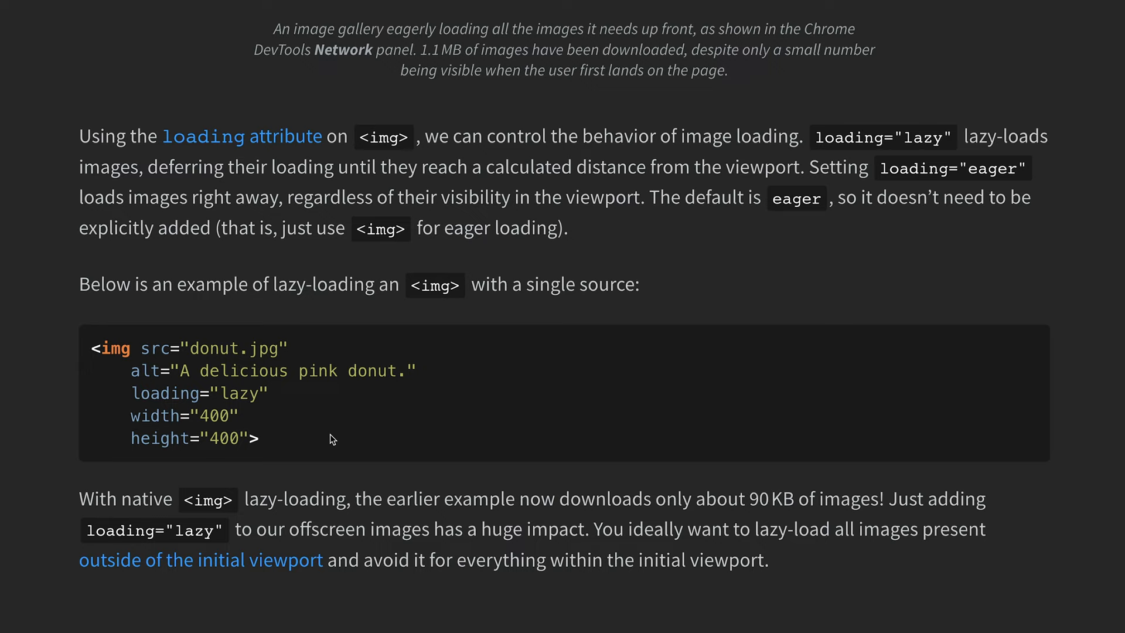
pyautogui.moveTo(457, 167)
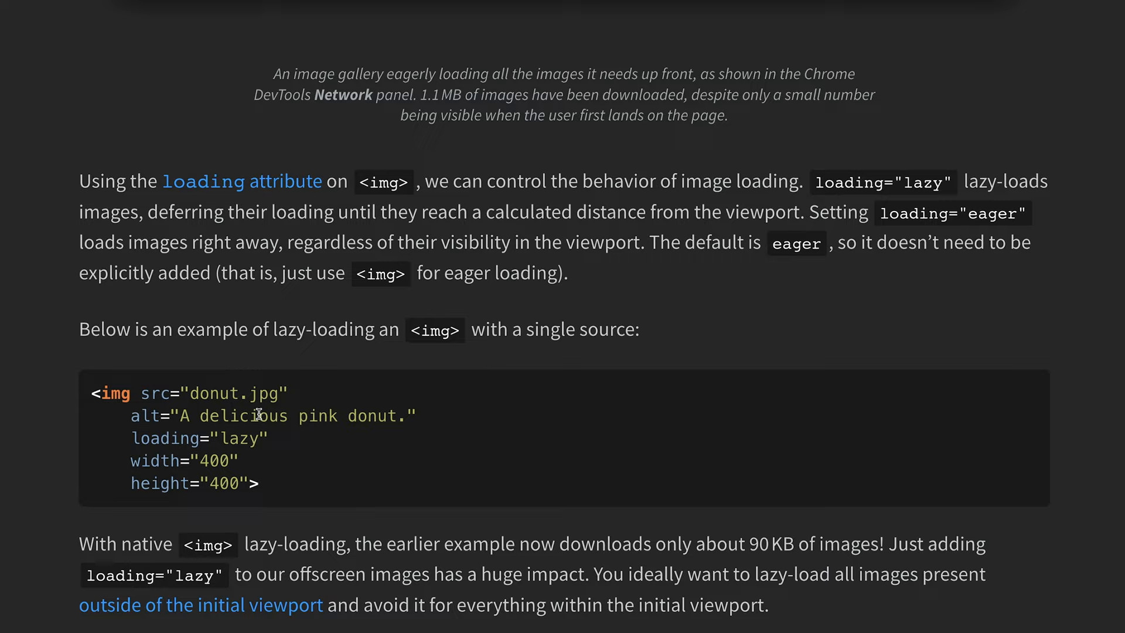
# - Scroll through the responsive lazy-loading example and Lighthouse offscreen-images audit to the Base64 placeholder code
pyautogui.scroll(-3)
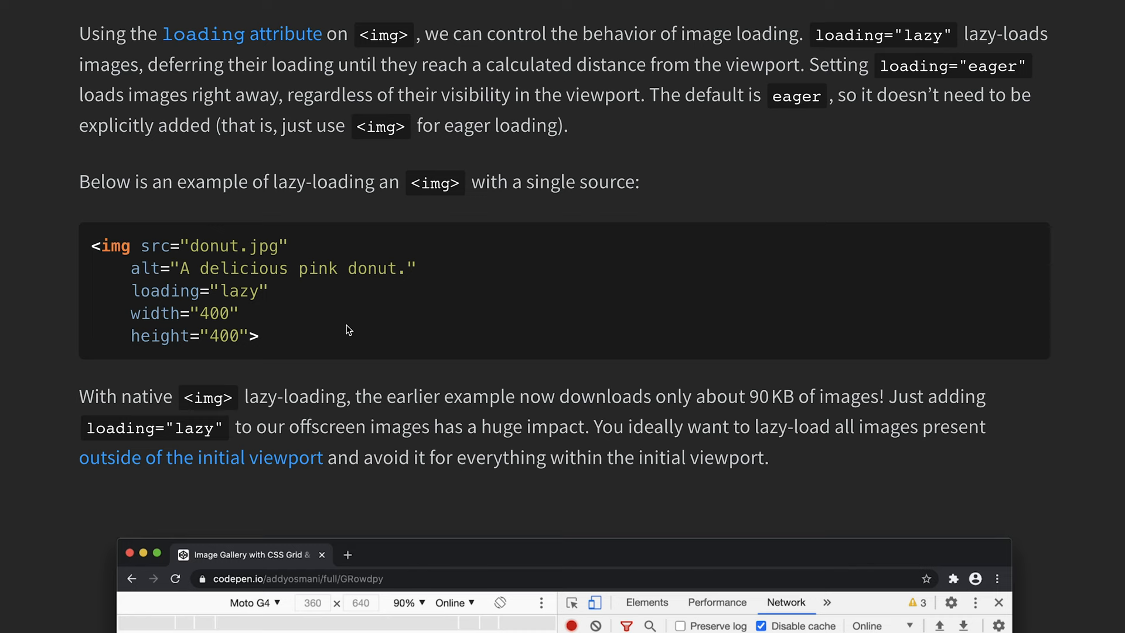
pyautogui.scroll(-3)
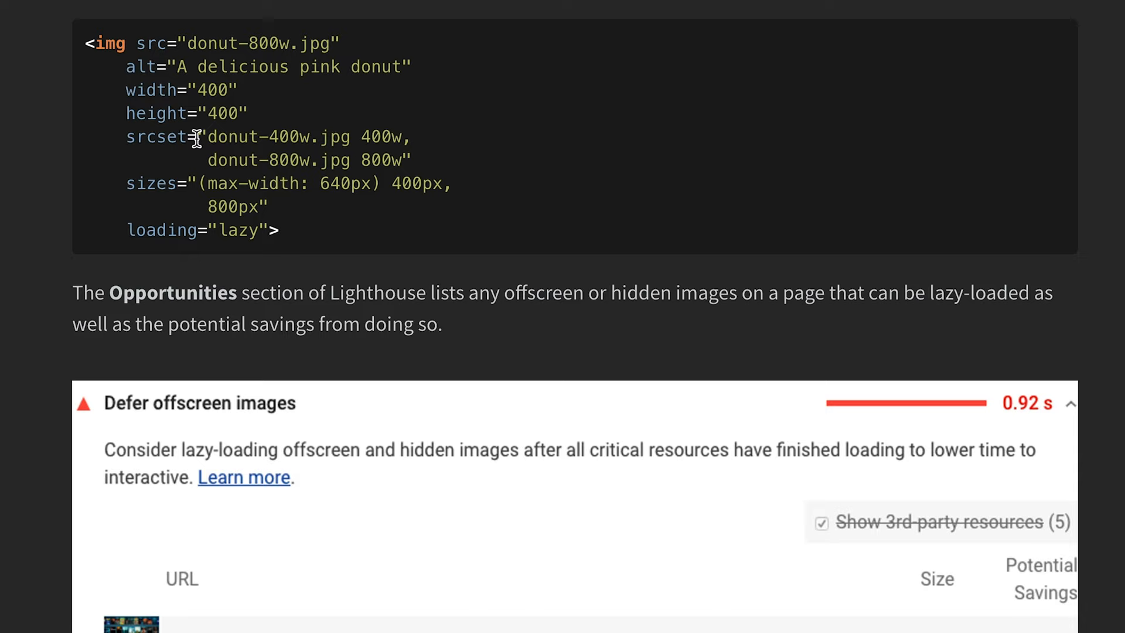
pyautogui.moveTo(159, 205)
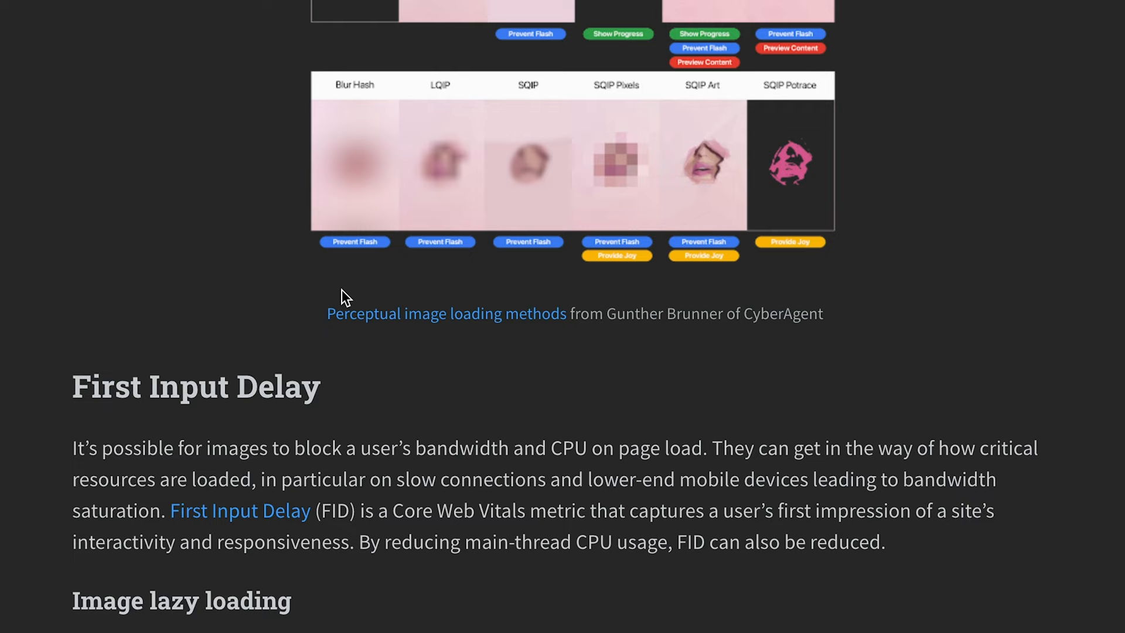
pyautogui.scroll(-3)
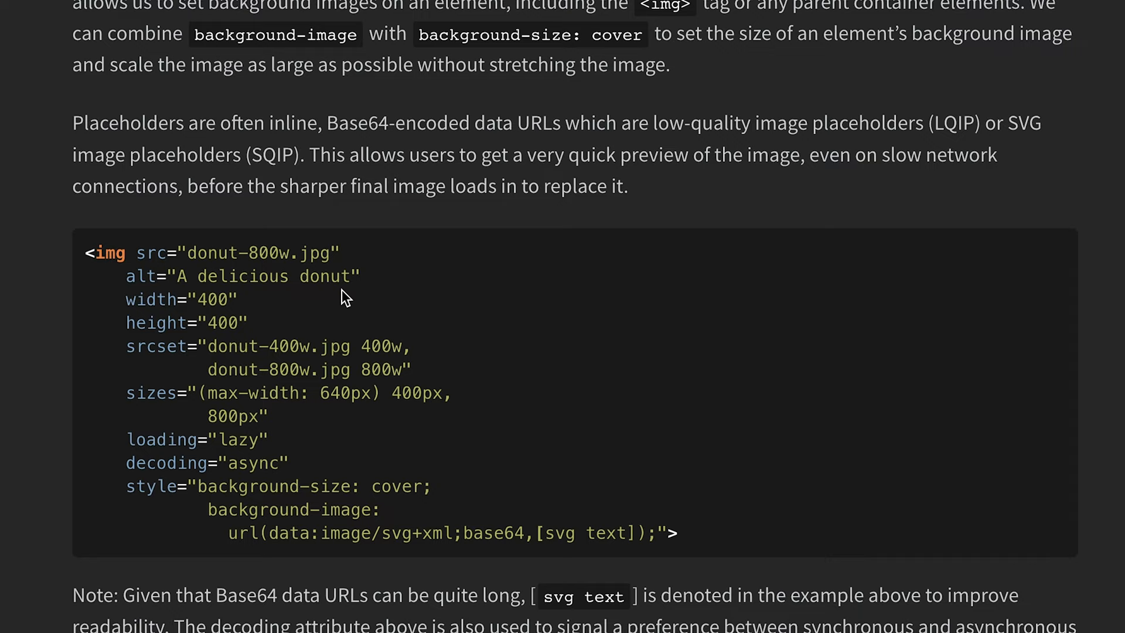